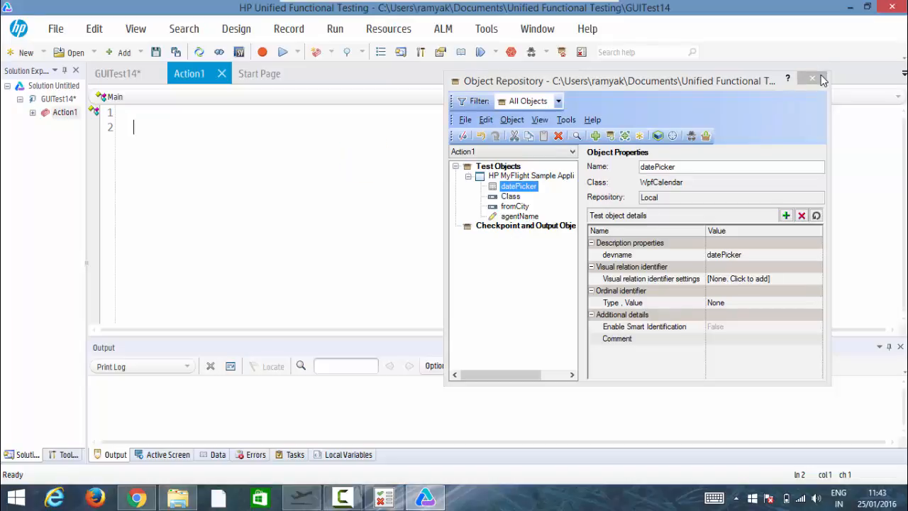
# - Close the Object Repository and make 'getvisibletext the first comment line of Action1
pyautogui.click(812, 81)
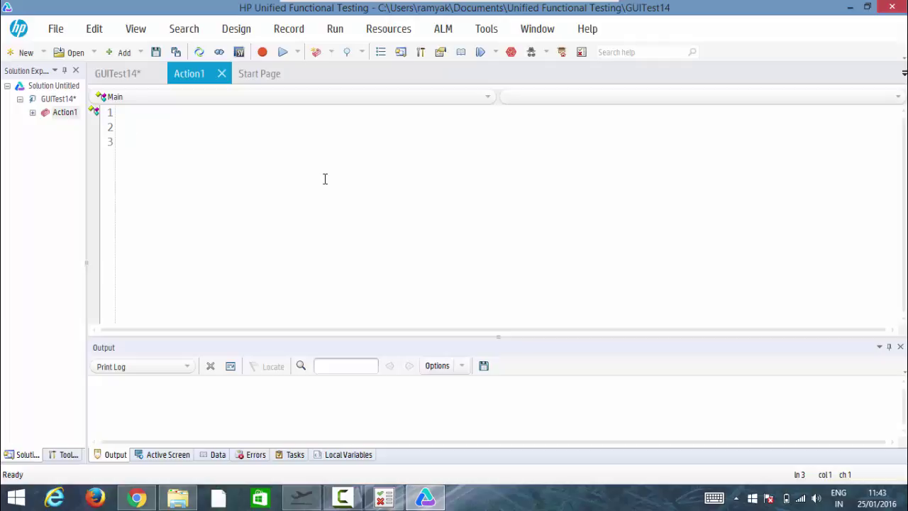
pyautogui.write('get')
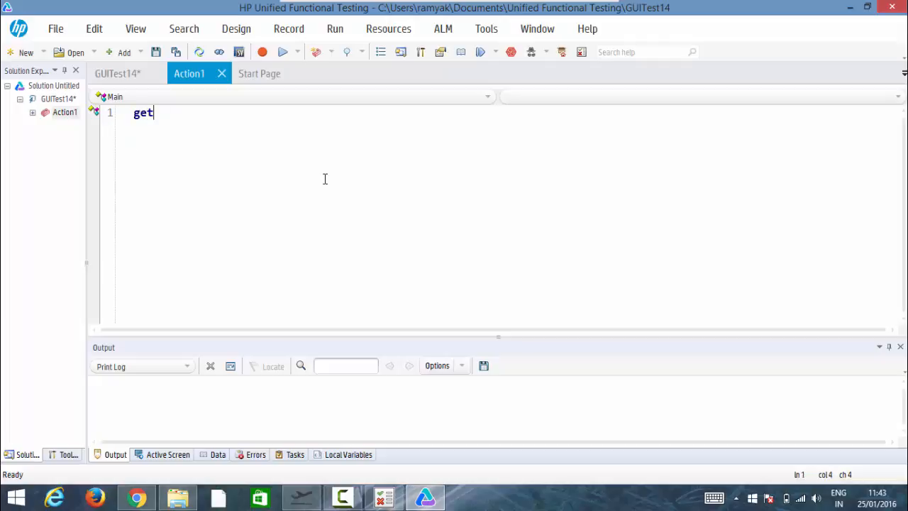
pyautogui.write('visi')
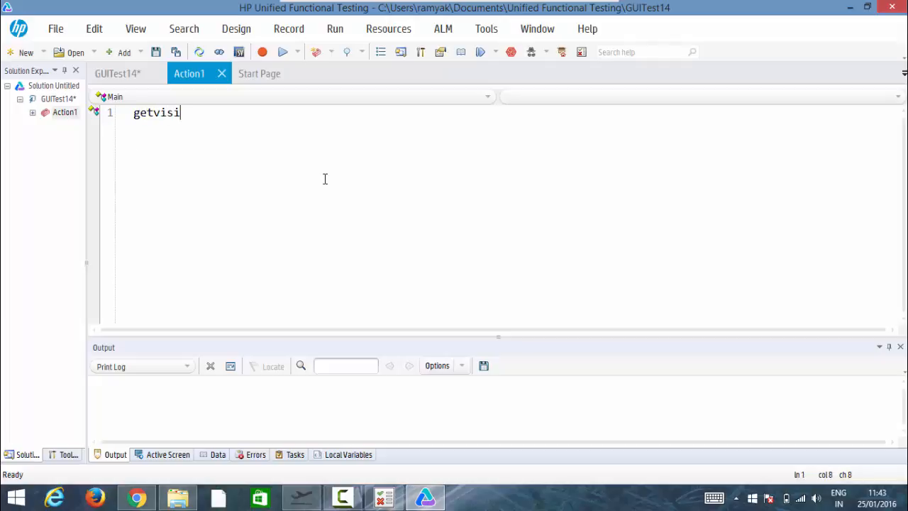
pyautogui.write('bletext')
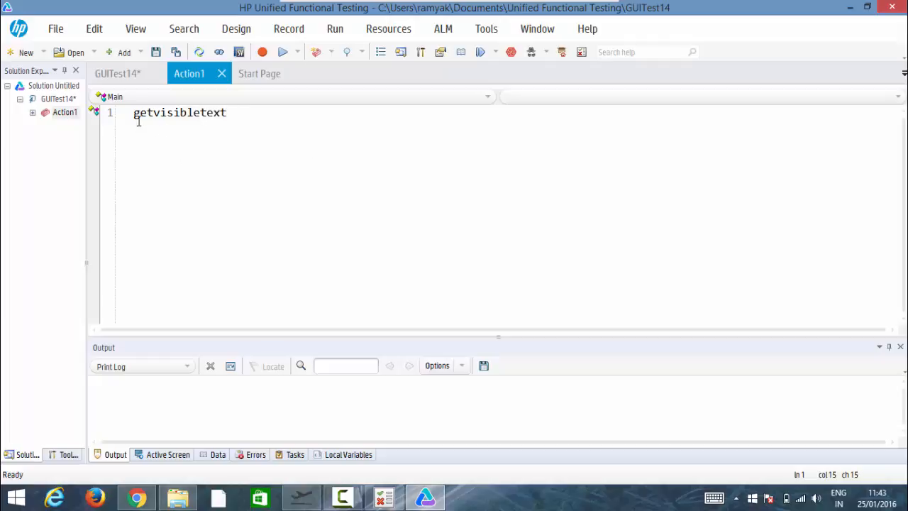
pyautogui.click(134, 112)
pyautogui.write("'")
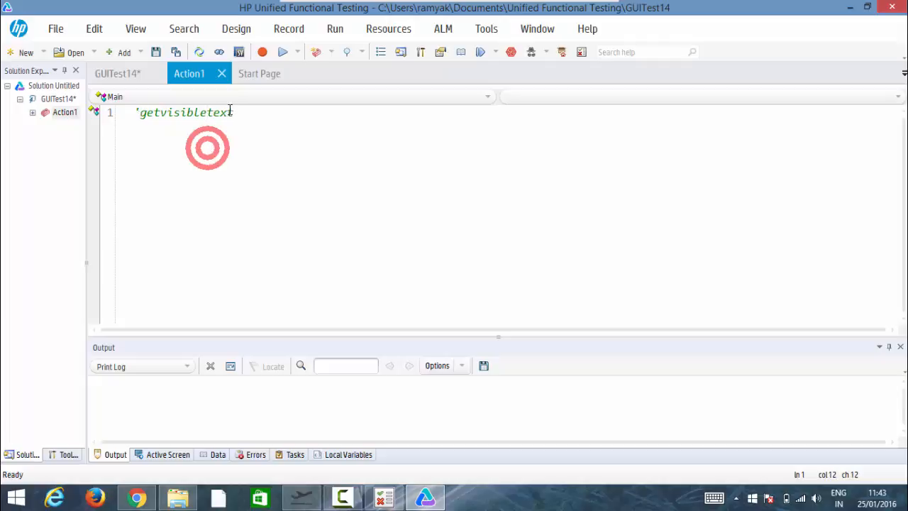
pyautogui.press('Enter')
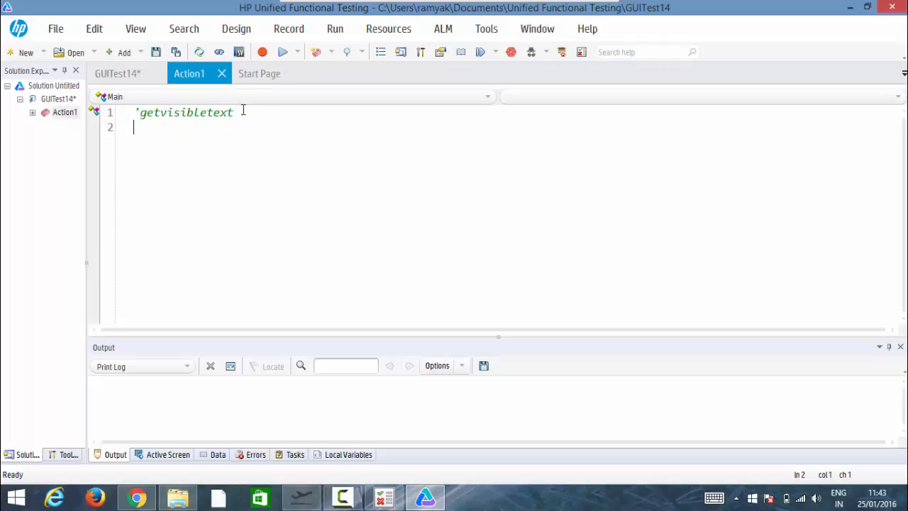
pyautogui.moveTo(292, 492)
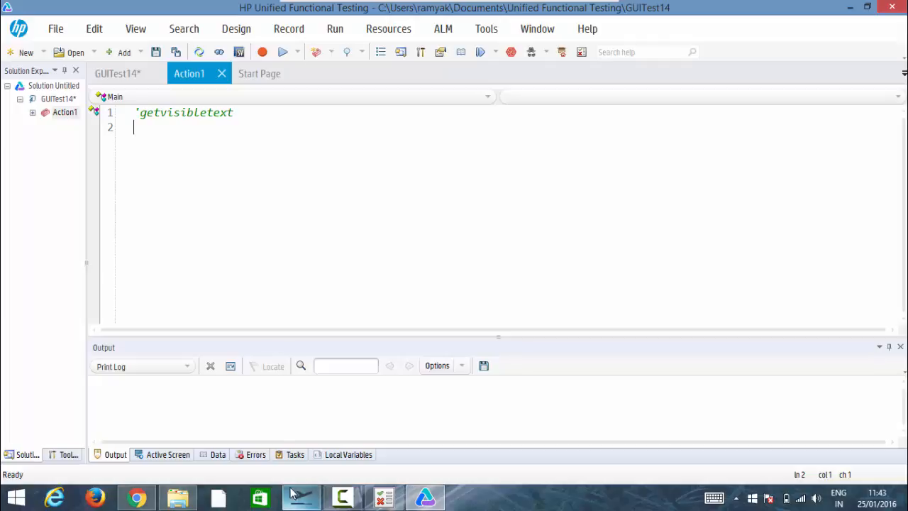
pyautogui.click(301, 497)
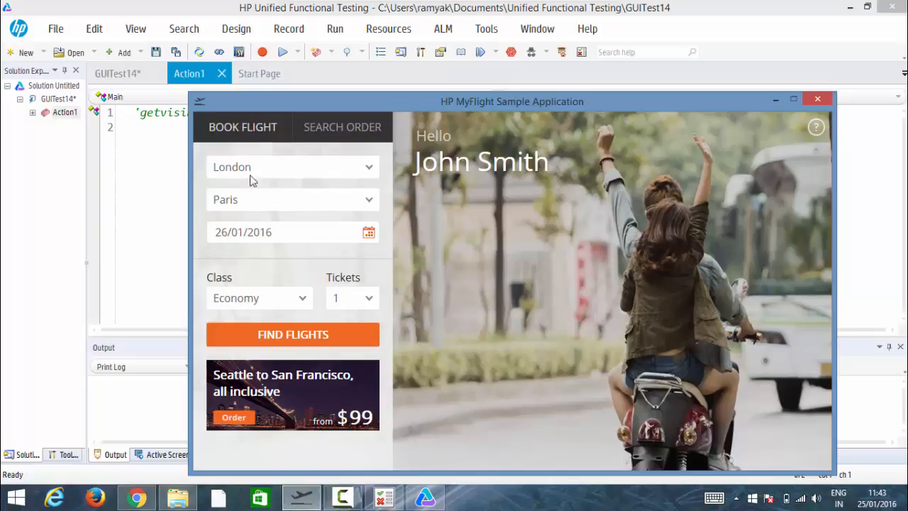
pyautogui.moveTo(218, 165)
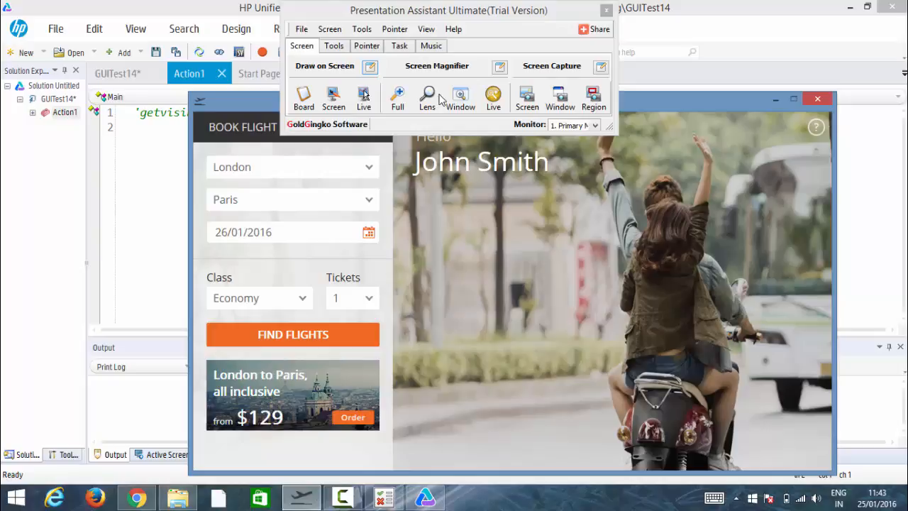
pyautogui.moveTo(343, 46)
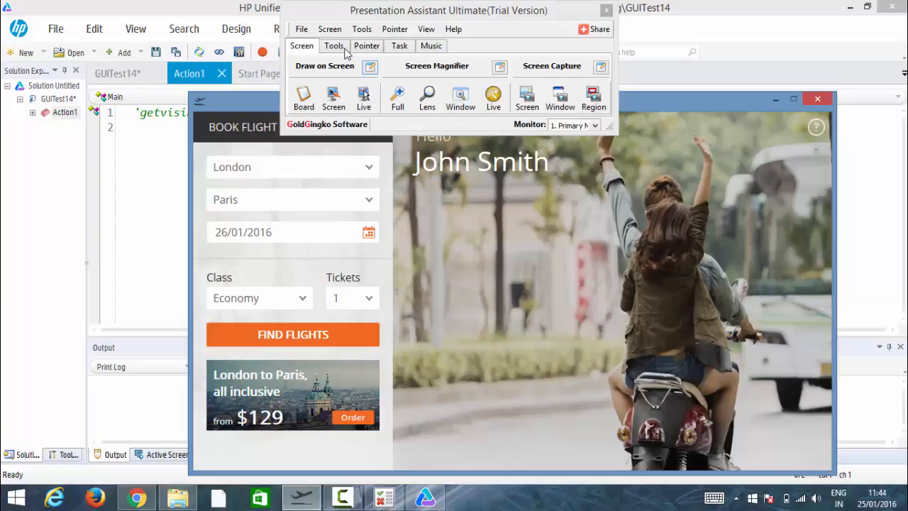
pyautogui.click(367, 46)
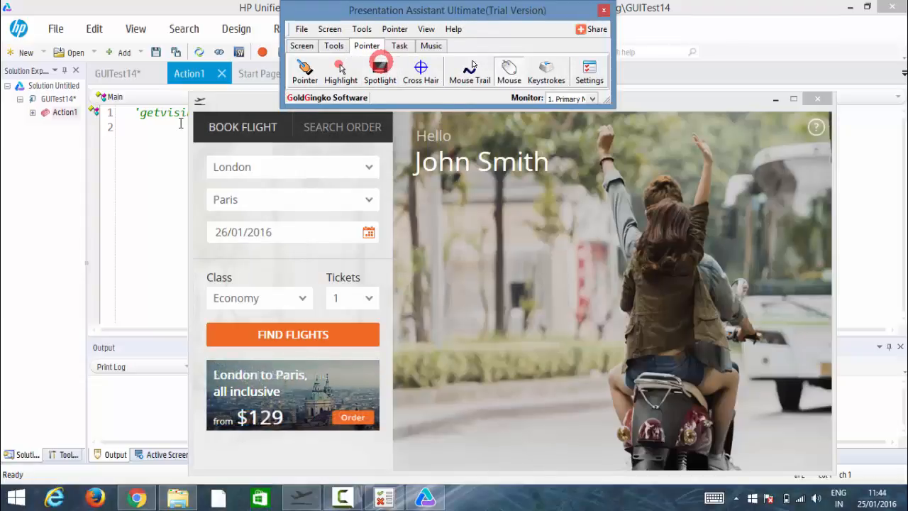
pyautogui.click(602, 9)
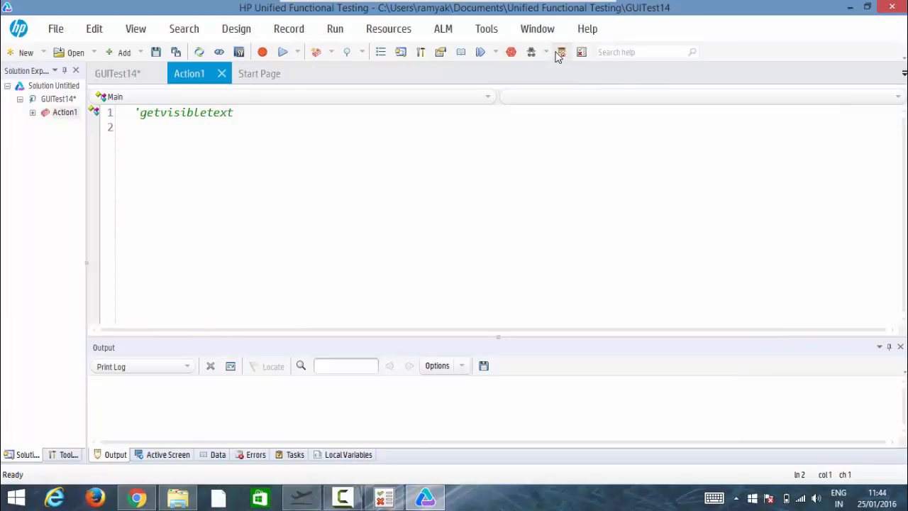
# - Write line 2 storing the fromCity combo box's GetVisibleText in vvalue
pyautogui.click(561, 51)
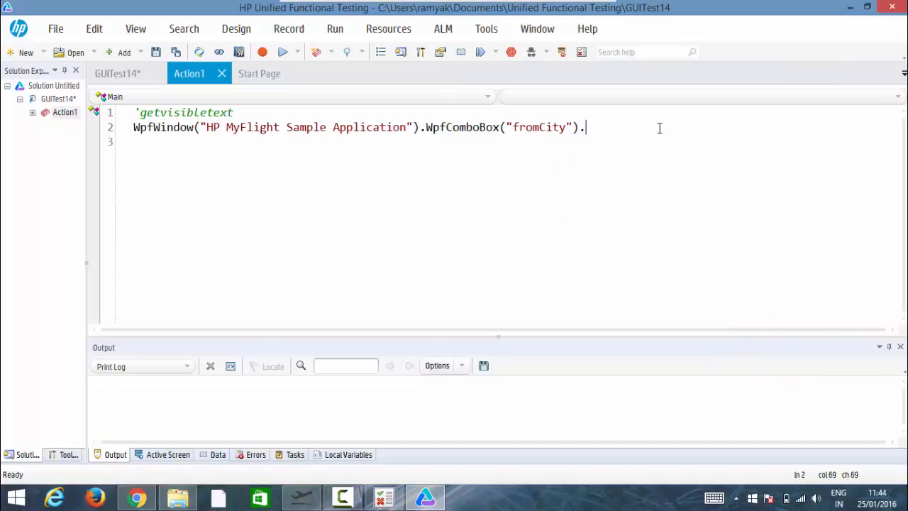
pyautogui.write('getv')
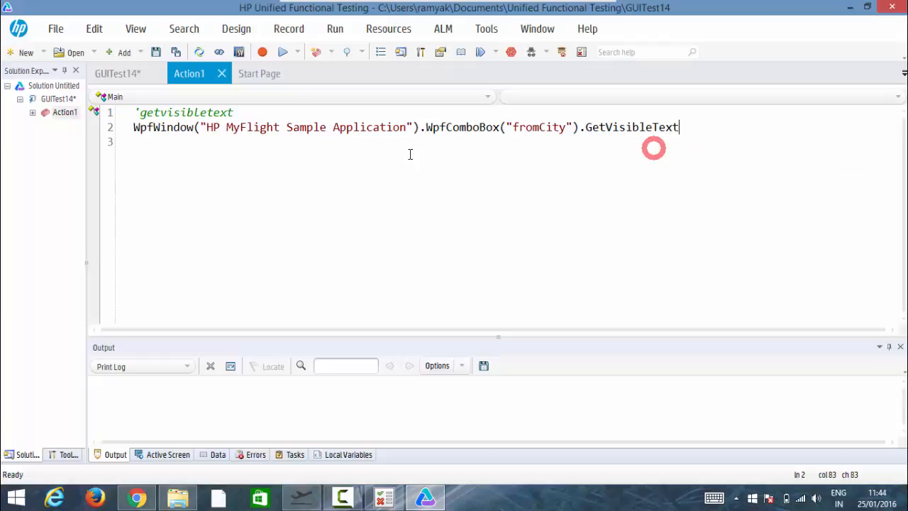
pyautogui.click(135, 127)
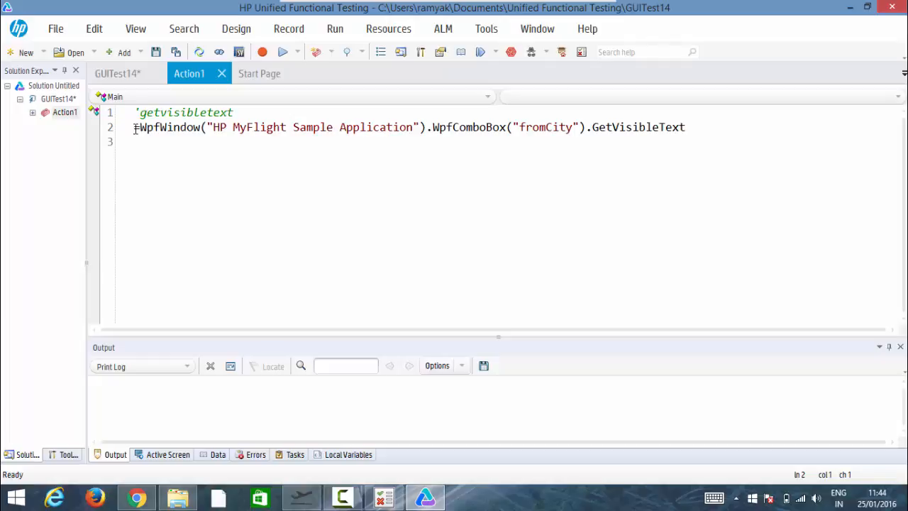
pyautogui.write('textval=')
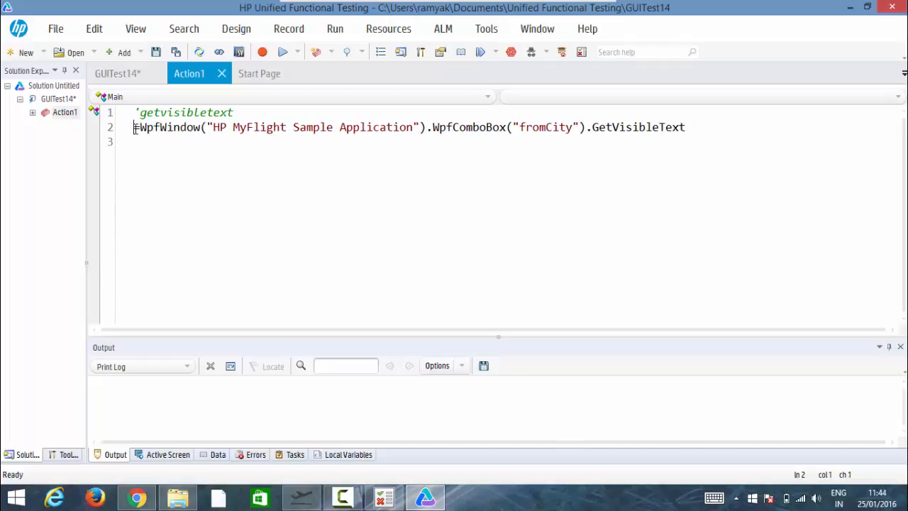
pyautogui.write('value=')
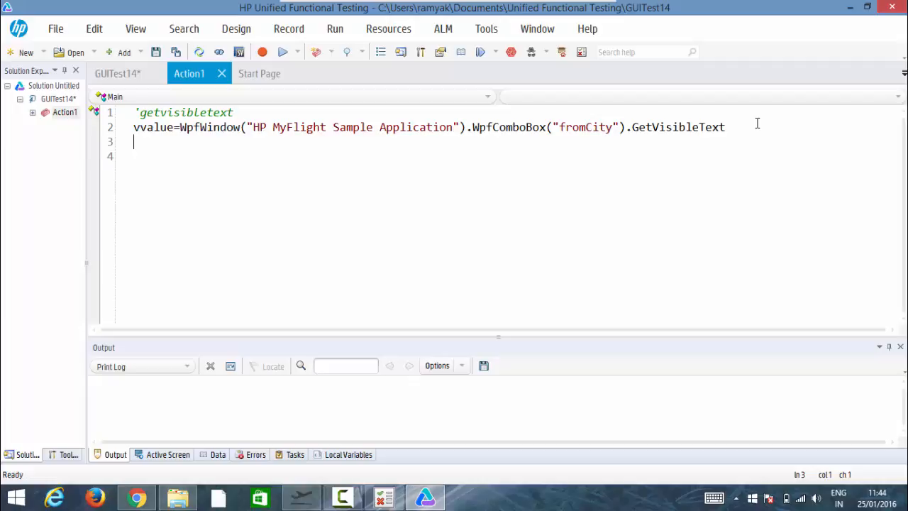
# - Add a line 3 that prints vvalue
pyautogui.write('print v')
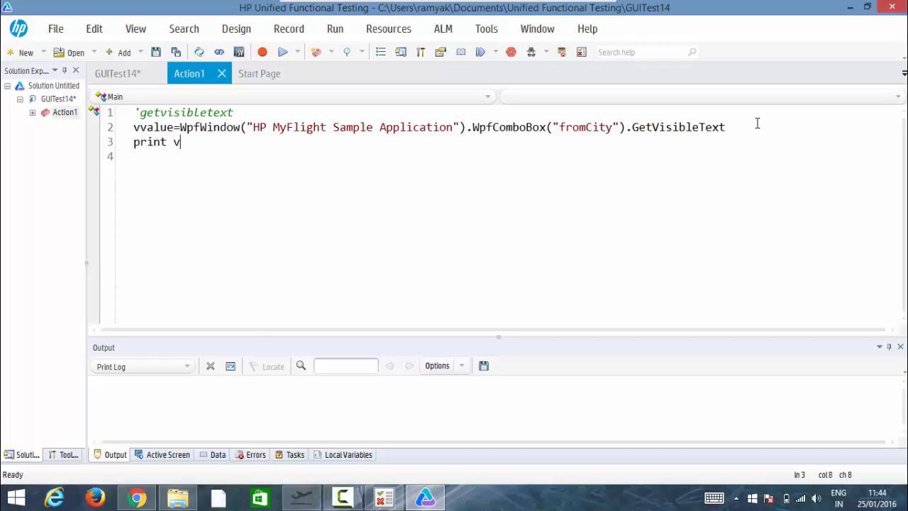
pyautogui.write('alue')
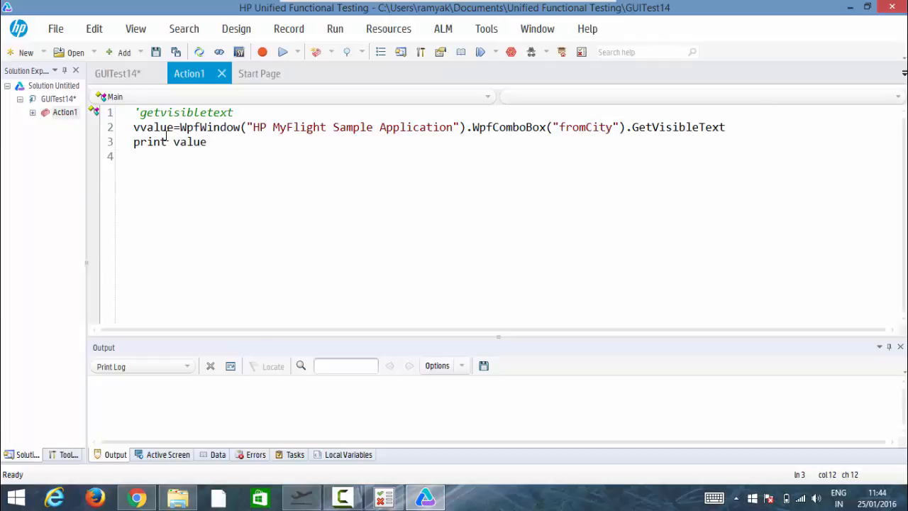
pyautogui.click(174, 142)
pyautogui.write('v')
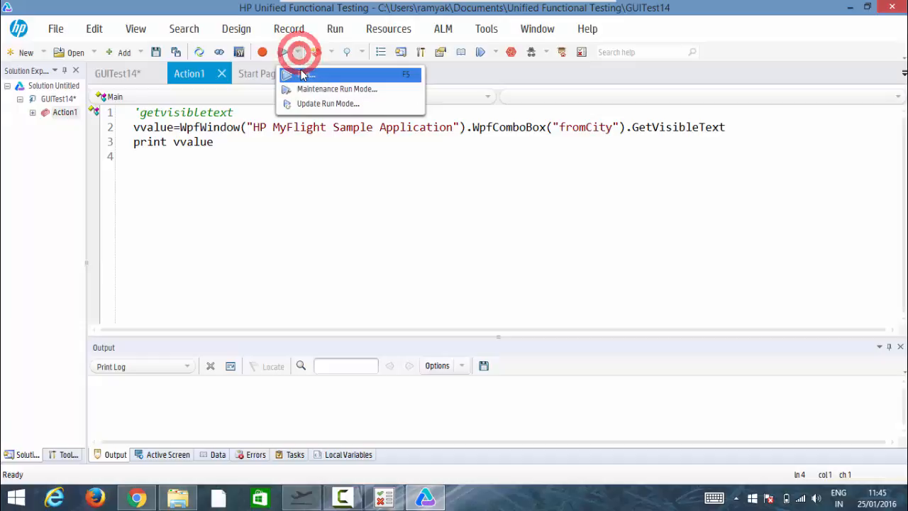
# - Run the test and select the printed city London in the Output pane
pyautogui.click(302, 75)
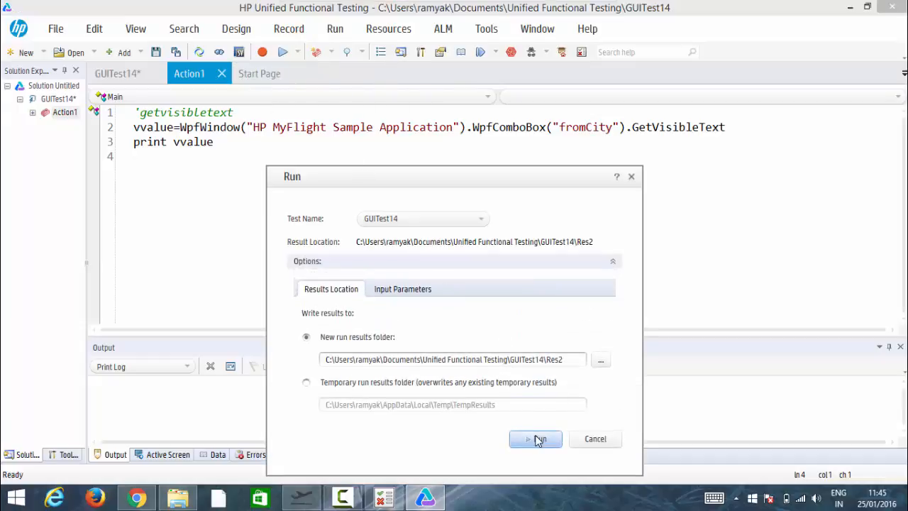
pyautogui.click(535, 439)
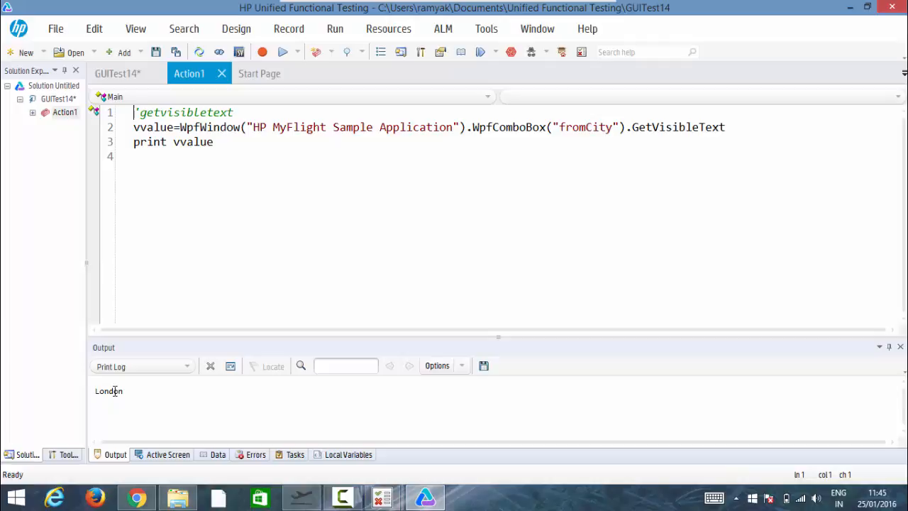
pyautogui.doubleClick(108, 391)
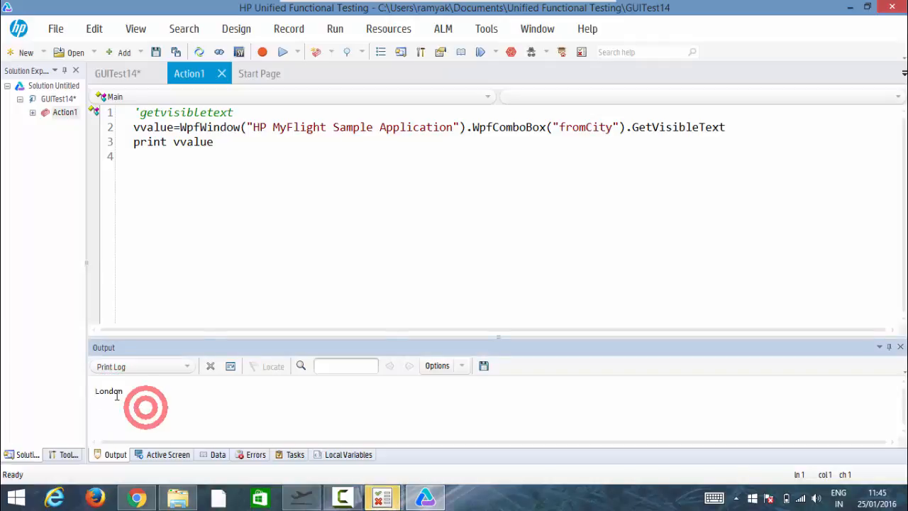
pyautogui.doubleClick(108, 391)
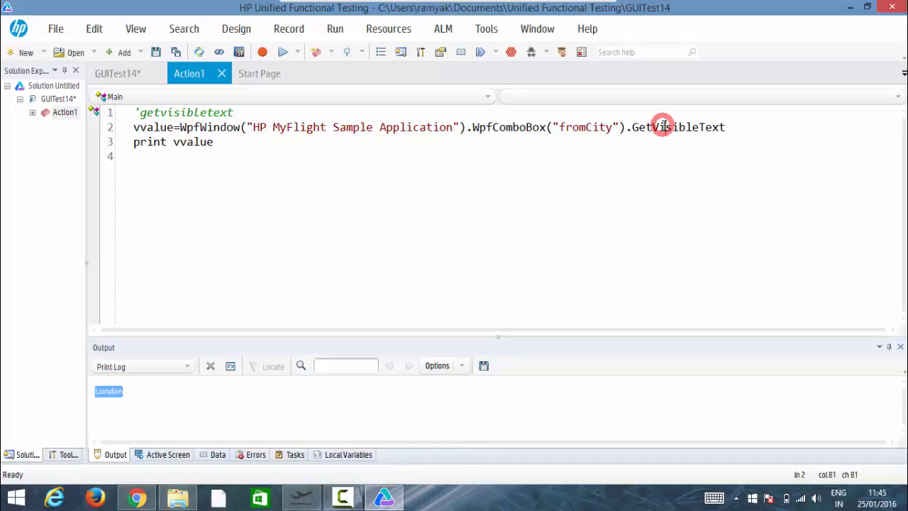
# - Replace GetVisibleText on the fromCity line with GetROProperty("text")
pyautogui.doubleClick(664, 127)
pyautogui.write('g')
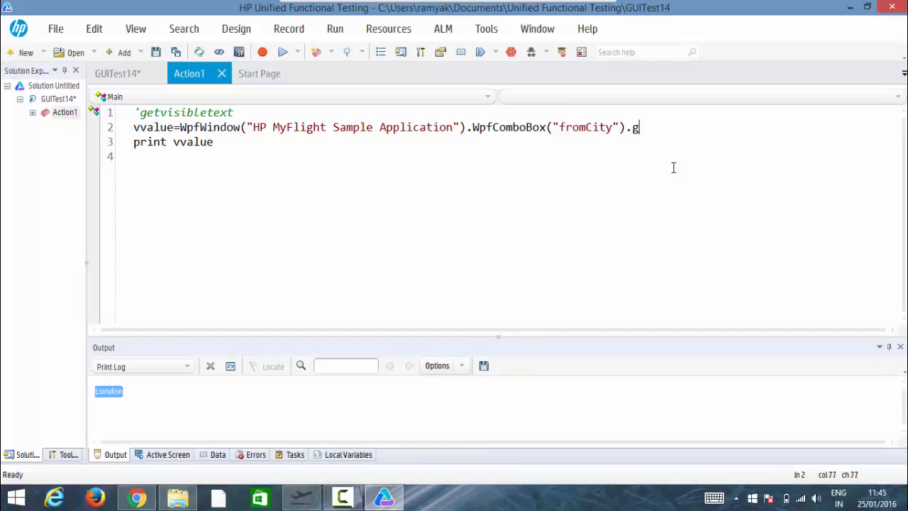
pyautogui.write('etr')
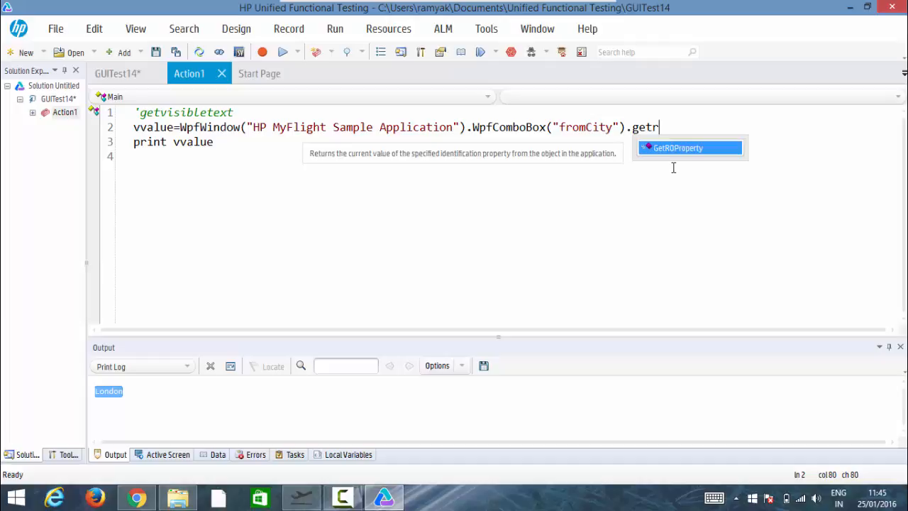
pyautogui.write('GetROProperty("')
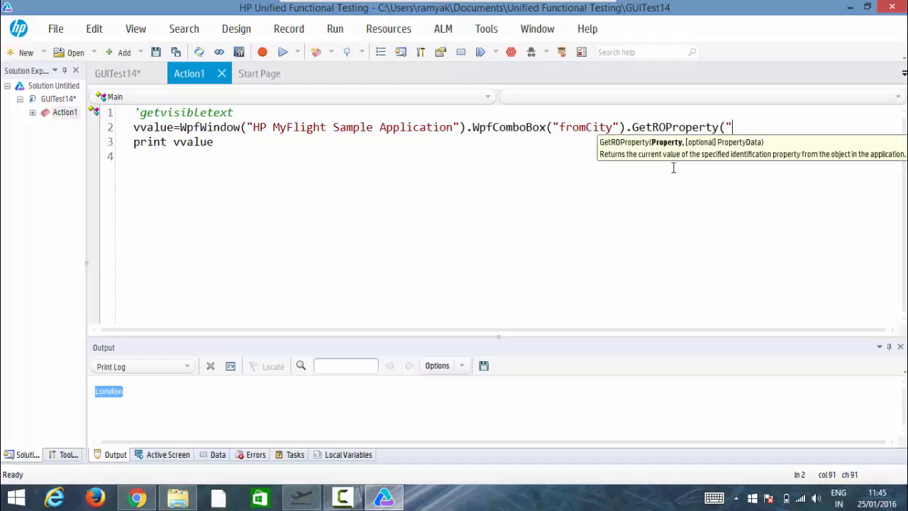
pyautogui.write('text"')
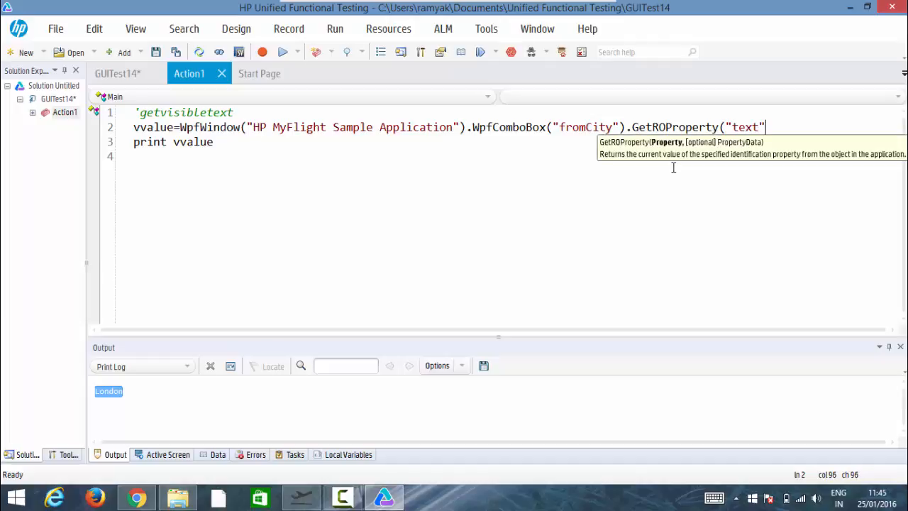
pyautogui.write(')')
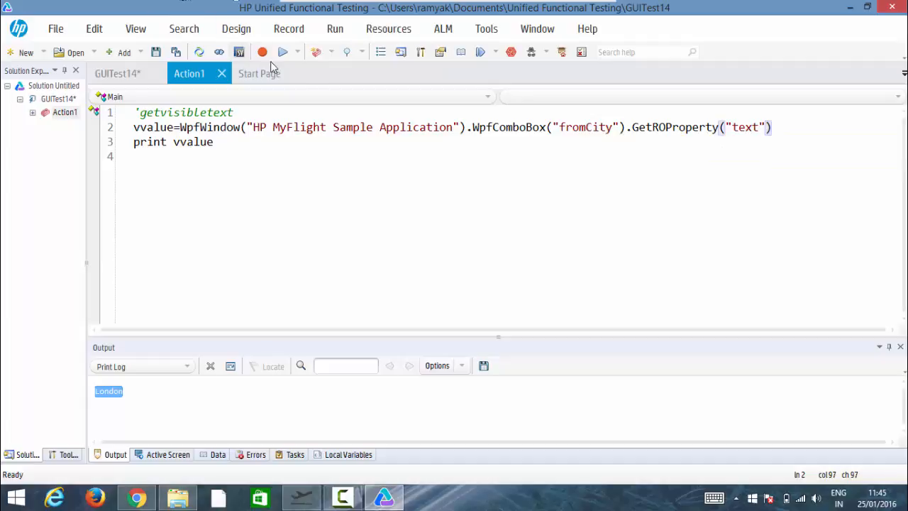
# - Rerun the test from the Run dropdown so London prints again
pyautogui.click(298, 52)
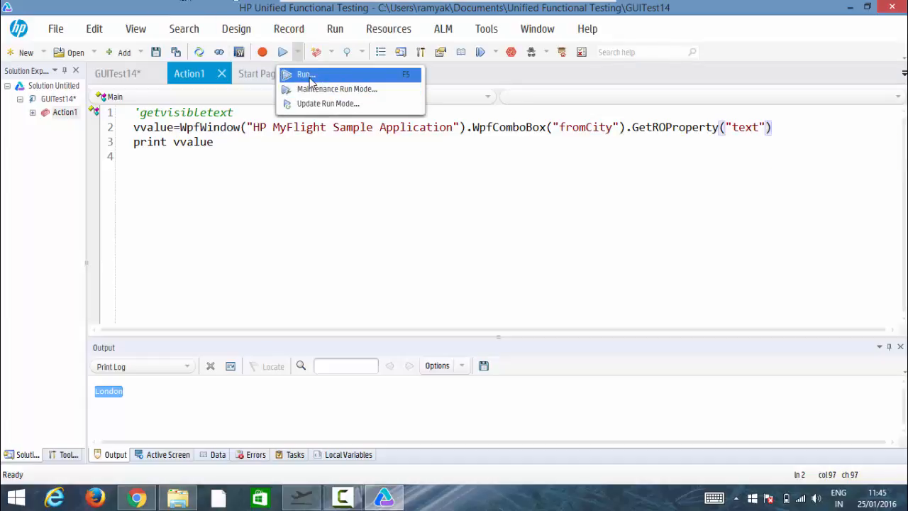
pyautogui.click(308, 75)
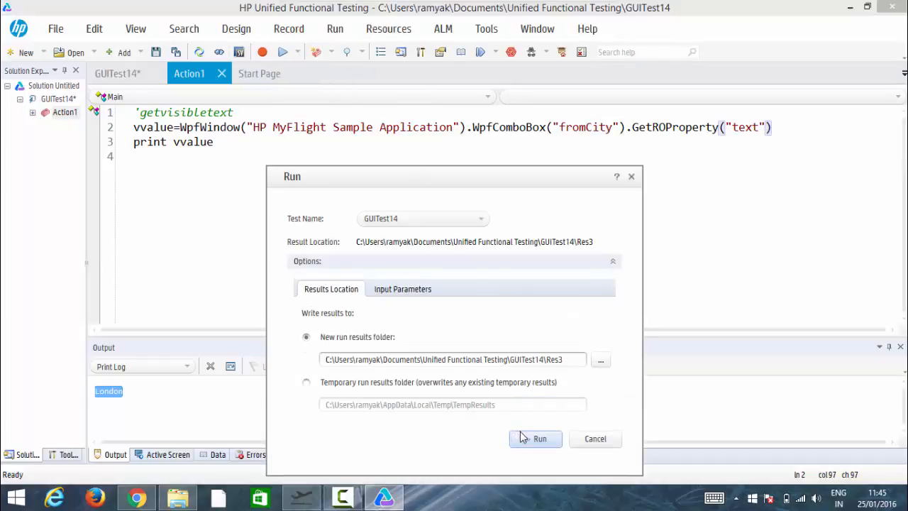
pyautogui.click(536, 438)
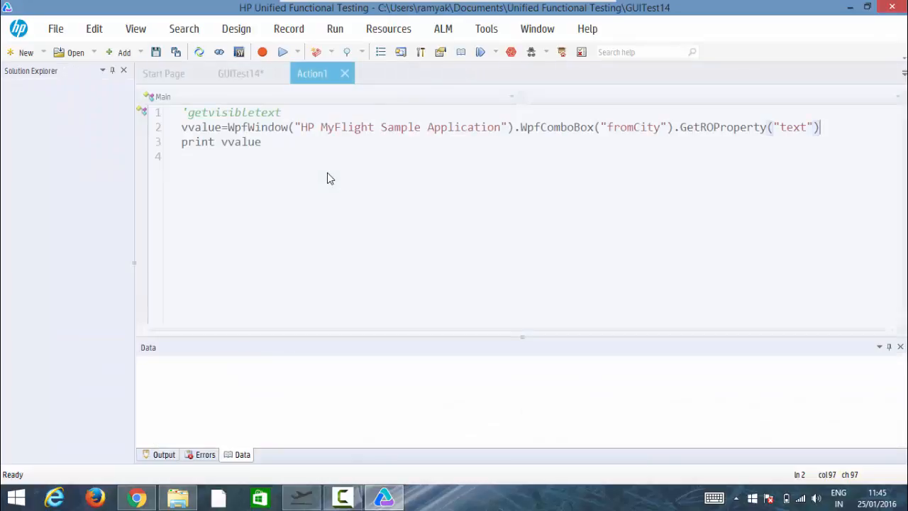
pyautogui.click(262, 51)
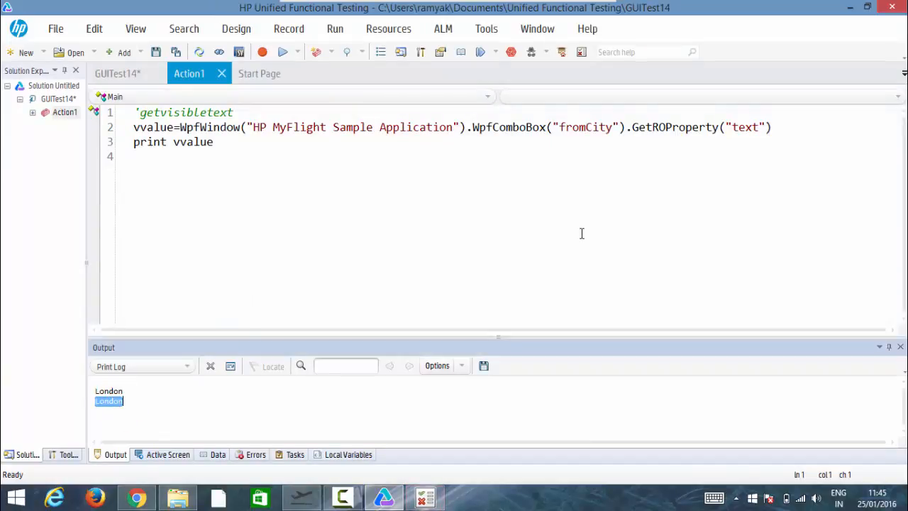
# - Try GetVisibleText on the fromCity line, then delete the fromCity and print lines
pyautogui.click(775, 127)
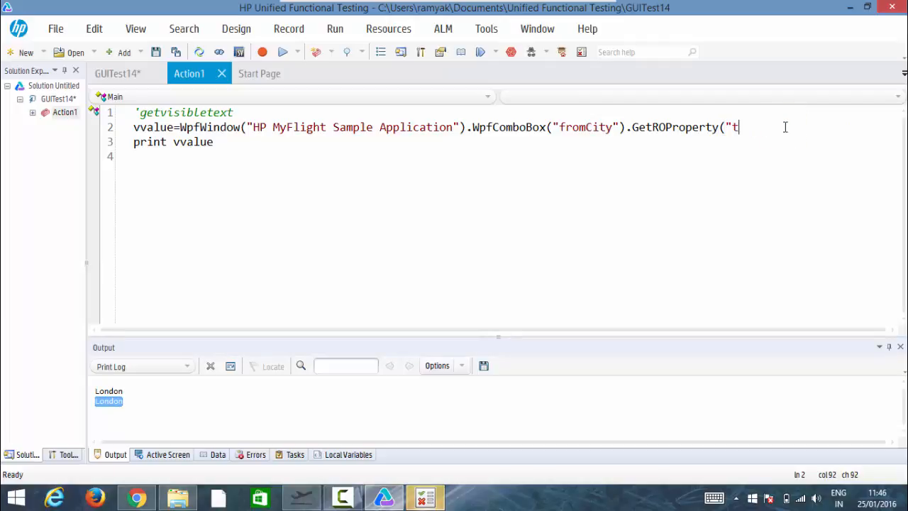
pyautogui.press('BackSpace')
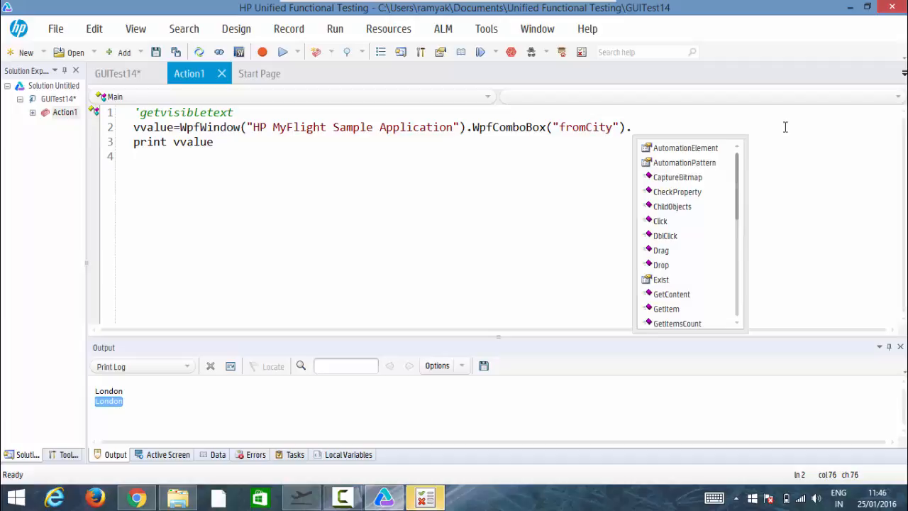
pyautogui.write('get')
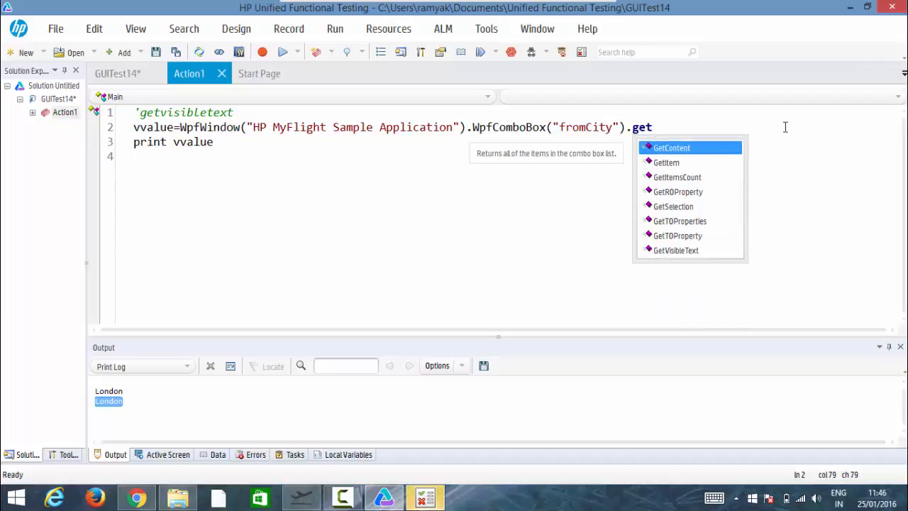
pyautogui.moveTo(773, 171)
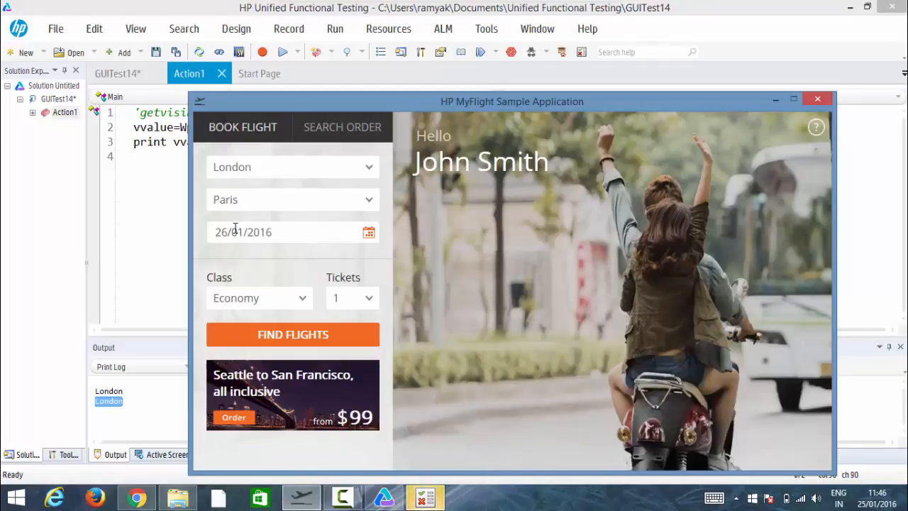
pyautogui.click(234, 232)
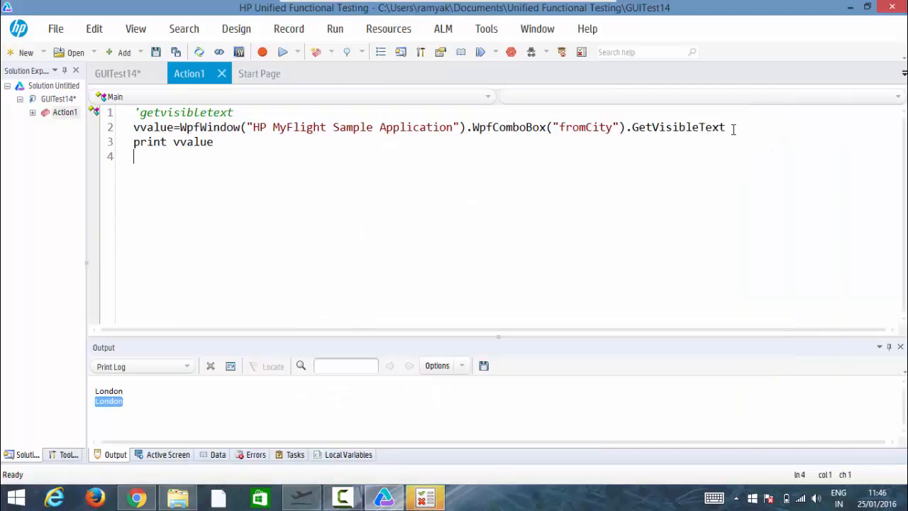
pyautogui.press('BackSpace')
pyautogui.write('ROProperty')
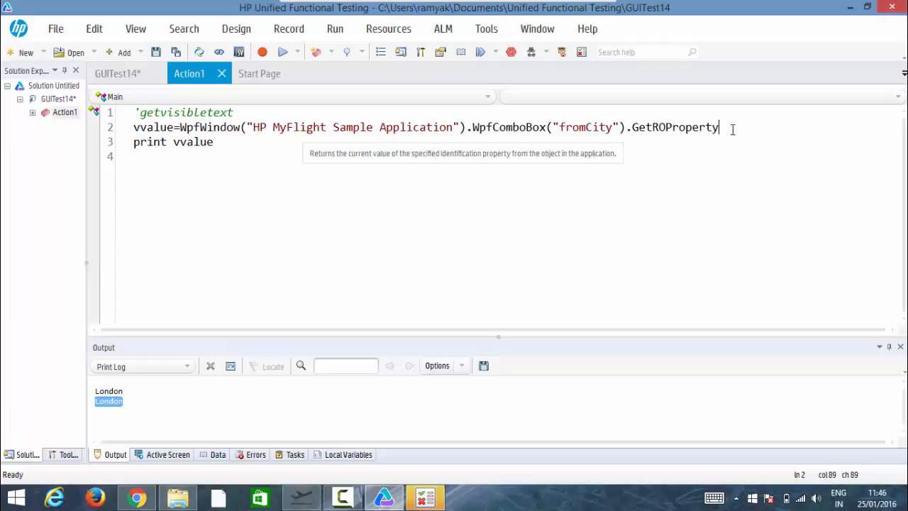
pyautogui.press('Backspace')
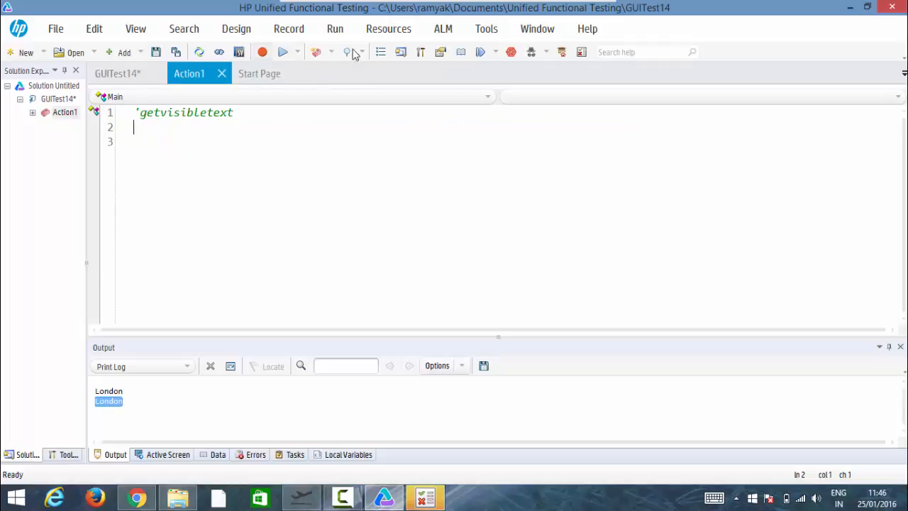
# - Insert the datePicker object from the Object Repository with .GetROProperty("text") on line 3
pyautogui.click(561, 52)
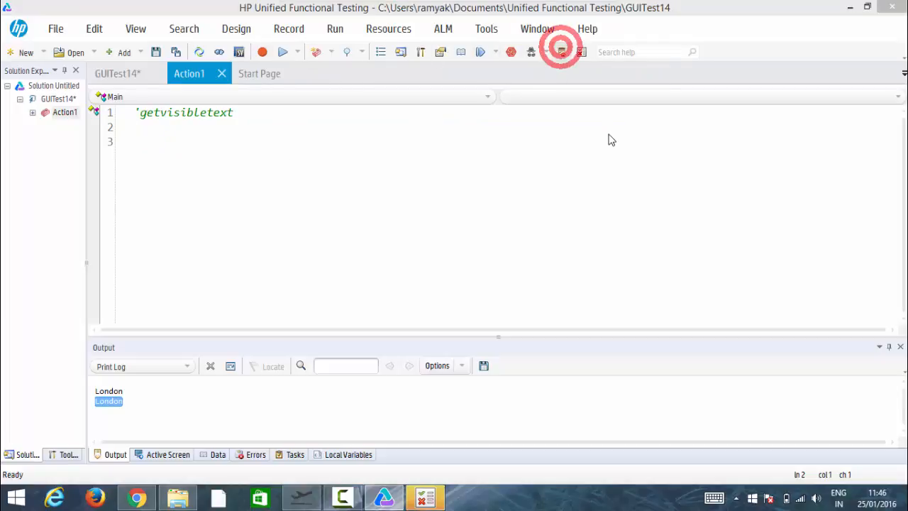
pyautogui.click(561, 51)
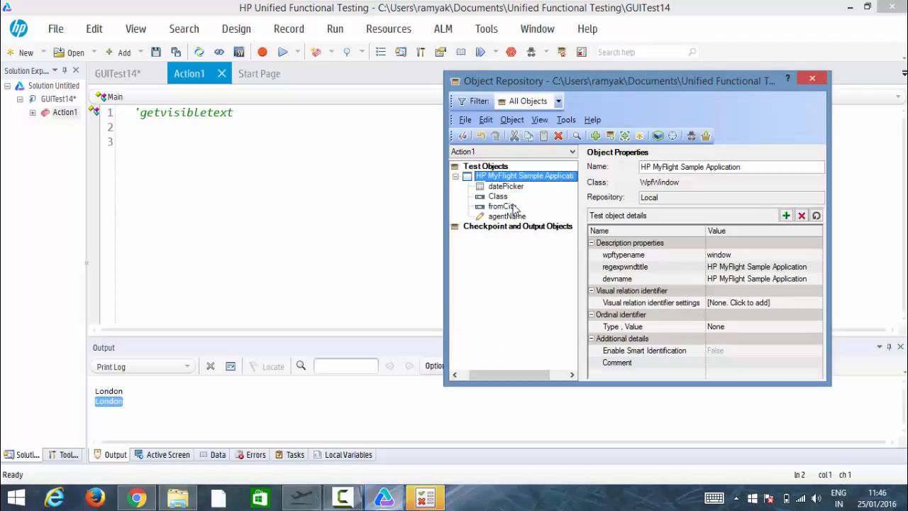
pyautogui.click(506, 186)
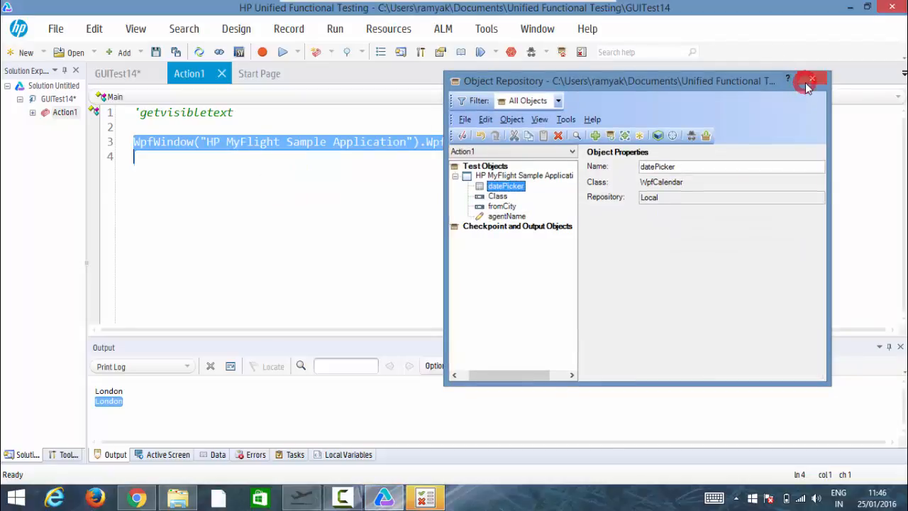
pyautogui.click(812, 85)
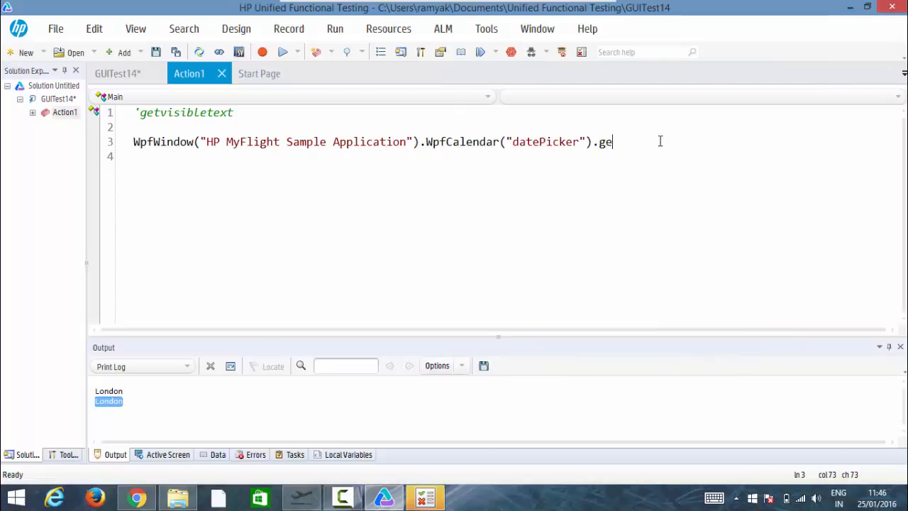
pyautogui.write('tr')
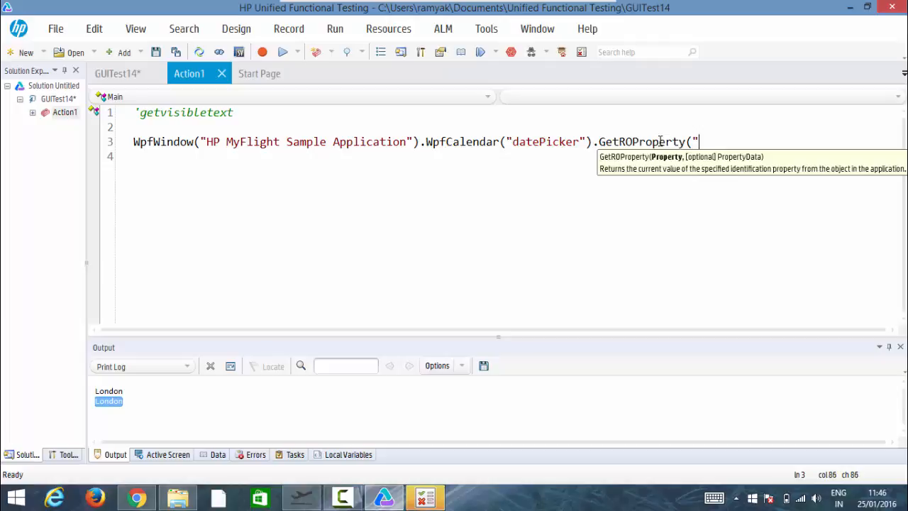
pyautogui.write('text"')
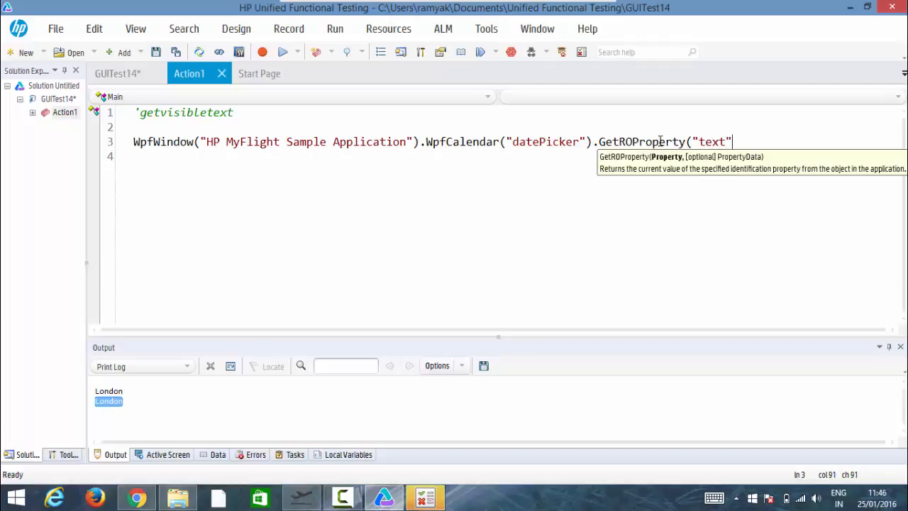
pyautogui.write(')')
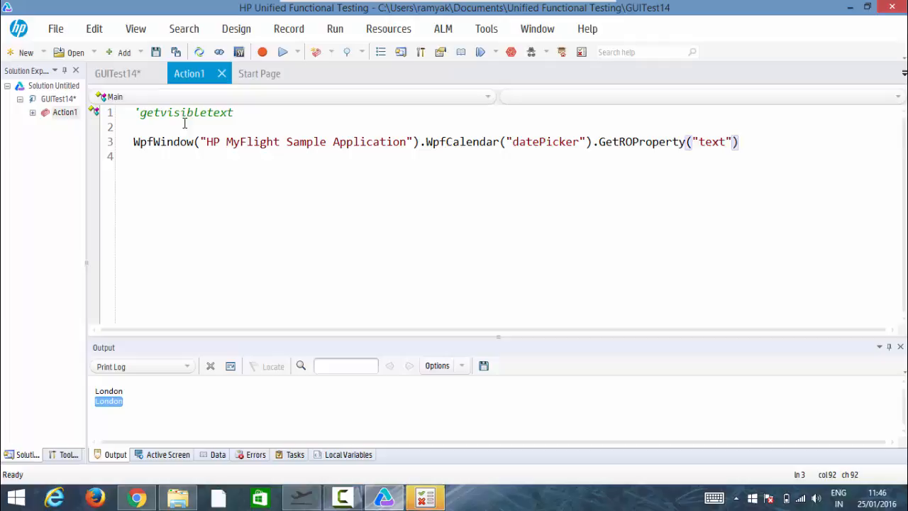
pyautogui.click(134, 141)
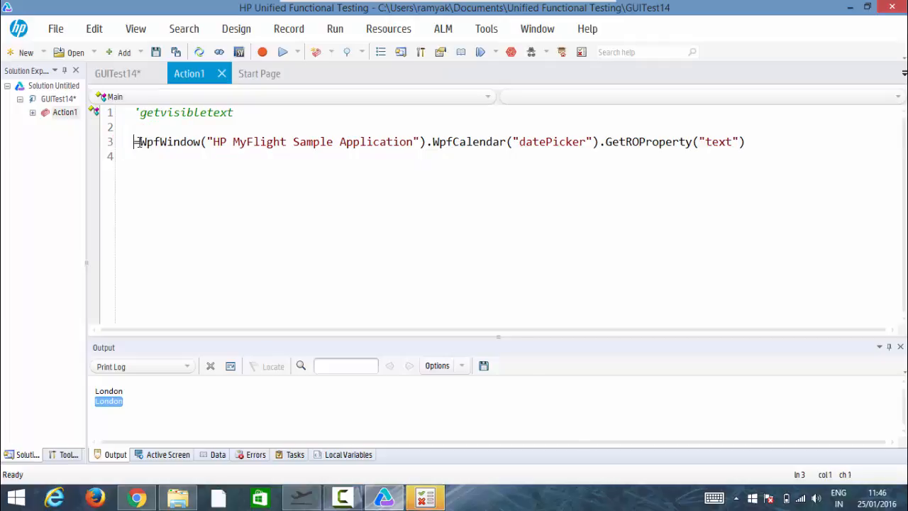
# - Assign the datePicker value to date1 and add a print date1 line
pyautogui.write('da=')
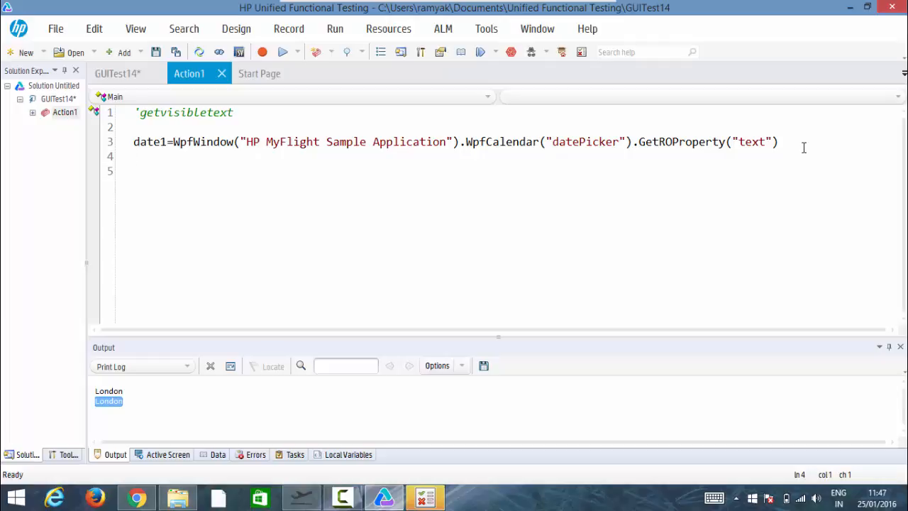
pyautogui.write('print')
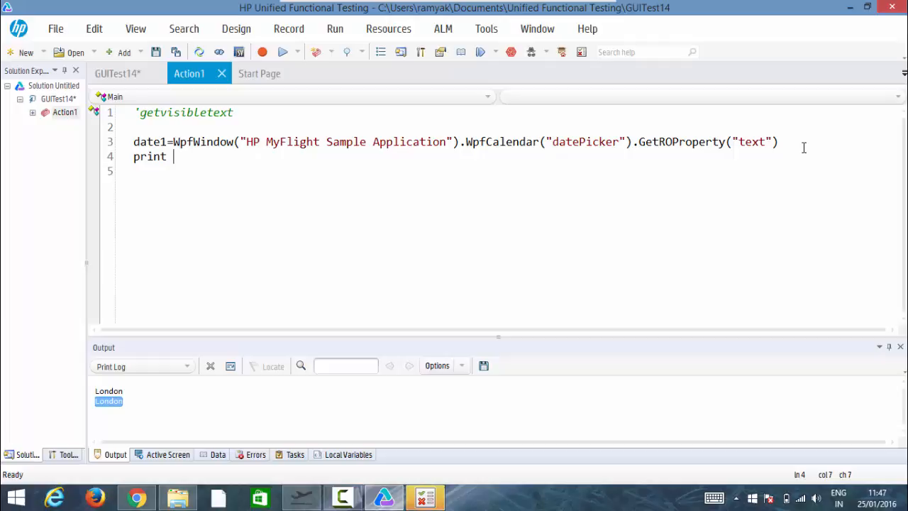
pyautogui.write('date1')
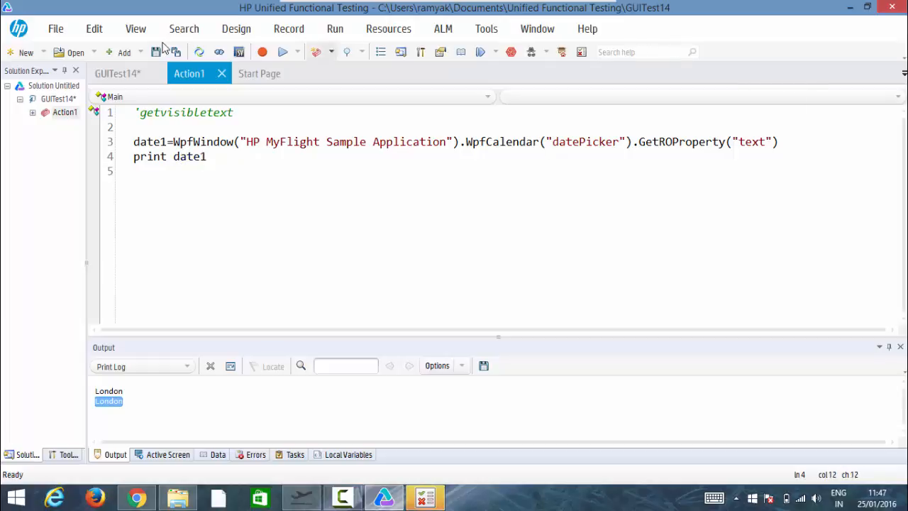
pyautogui.click(298, 52)
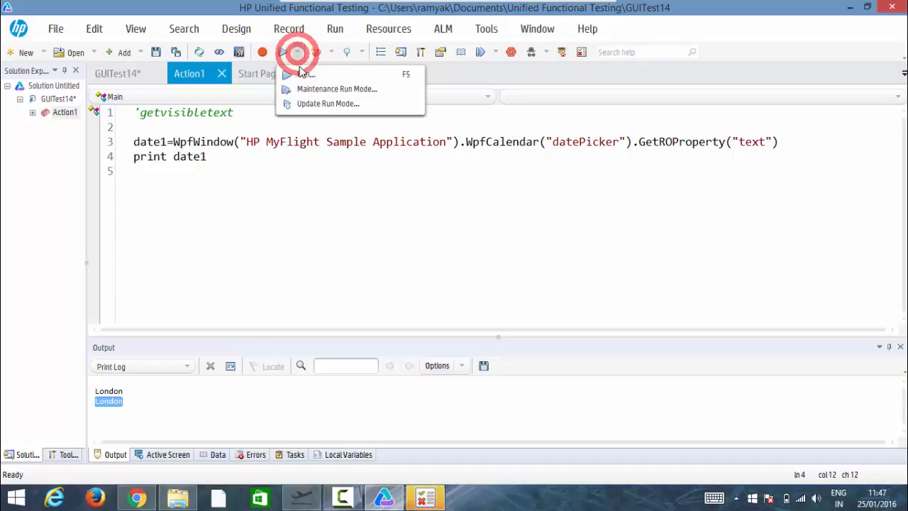
pyautogui.click(297, 74)
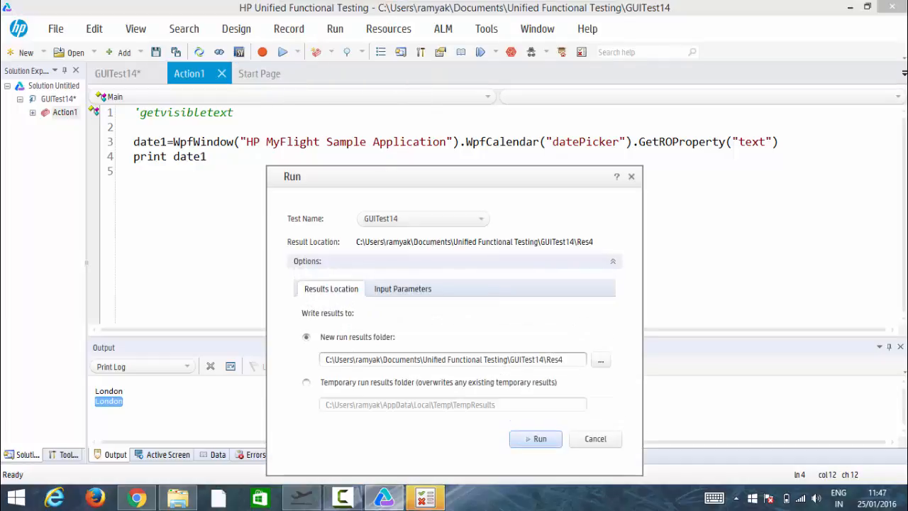
pyautogui.click(535, 438)
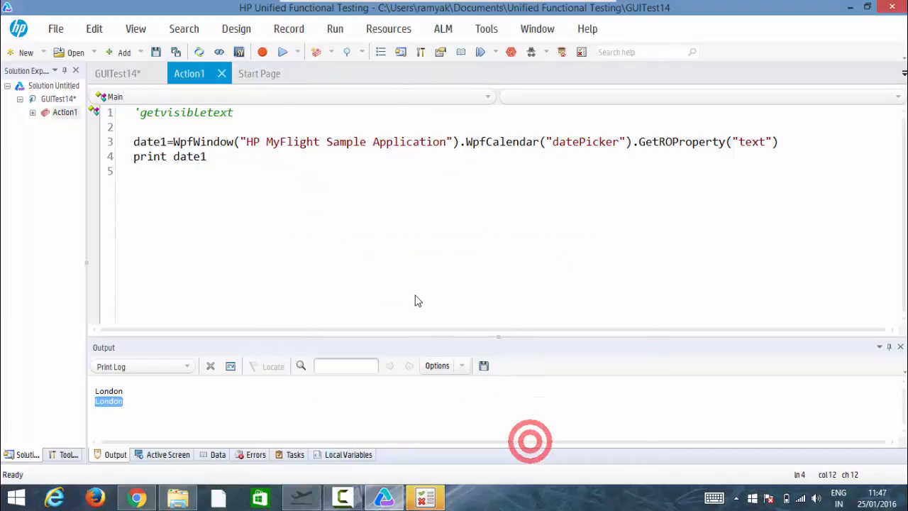
pyautogui.click(217, 454)
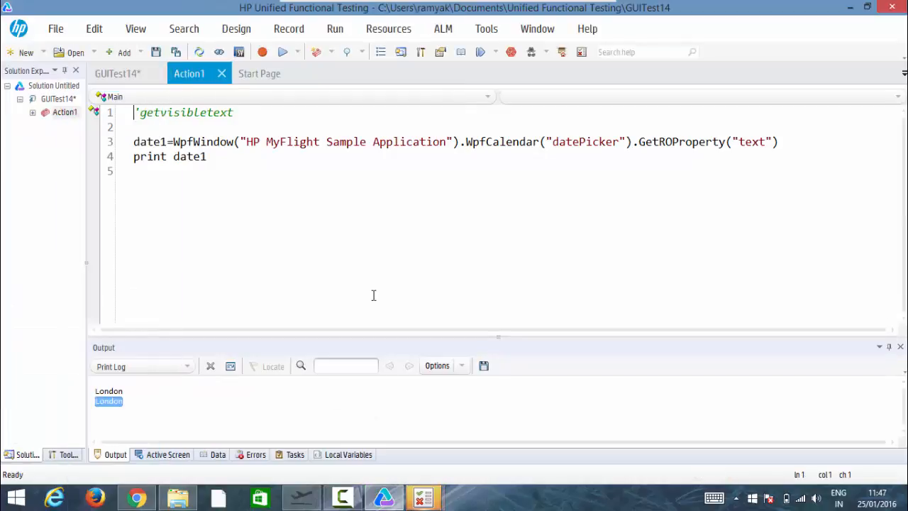
pyautogui.moveTo(210, 366)
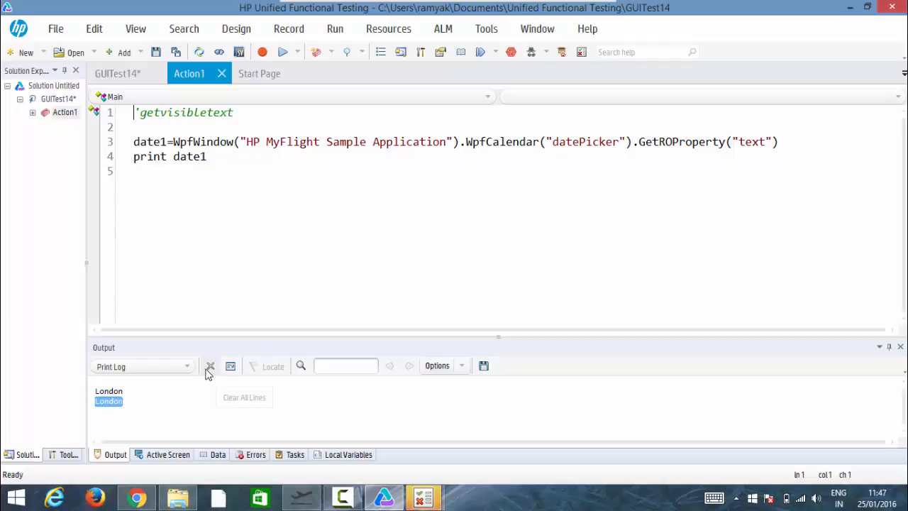
# - Clear the output log and switch the datePicker line to GetVisibleText
pyautogui.click(210, 365)
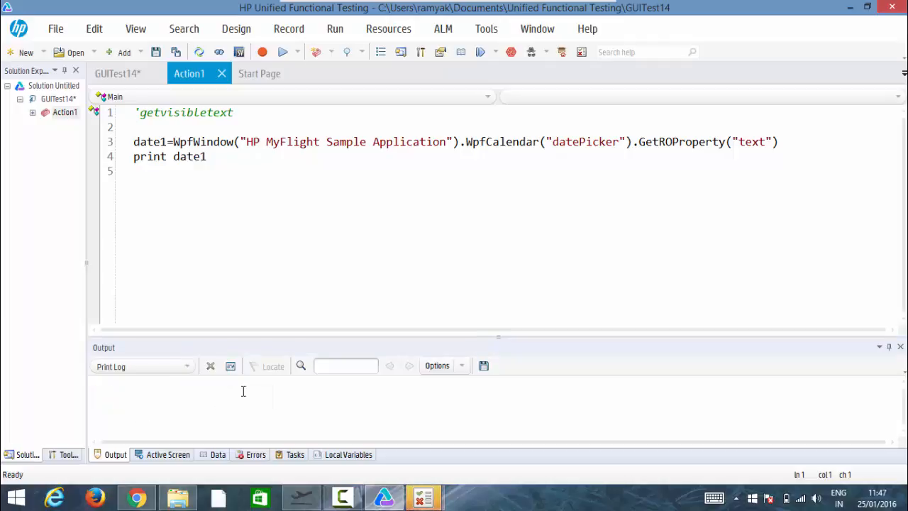
pyautogui.moveTo(429, 497)
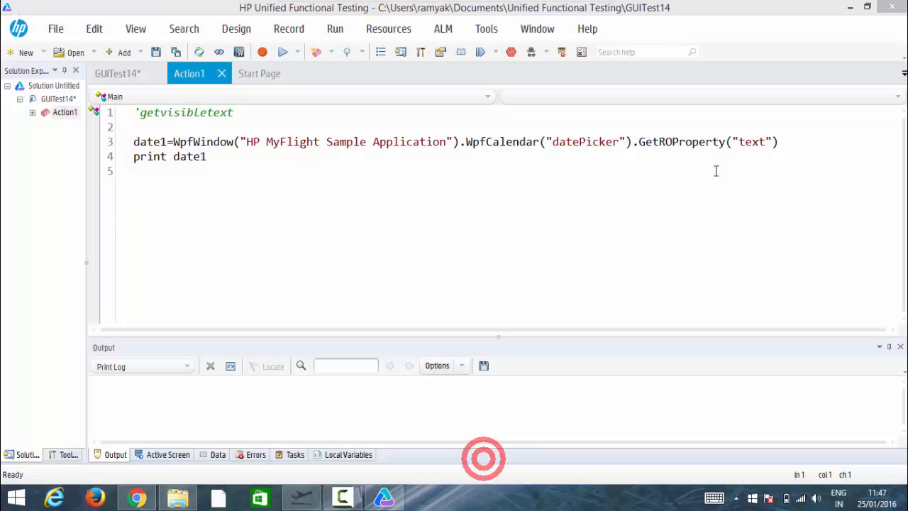
pyautogui.click(780, 141)
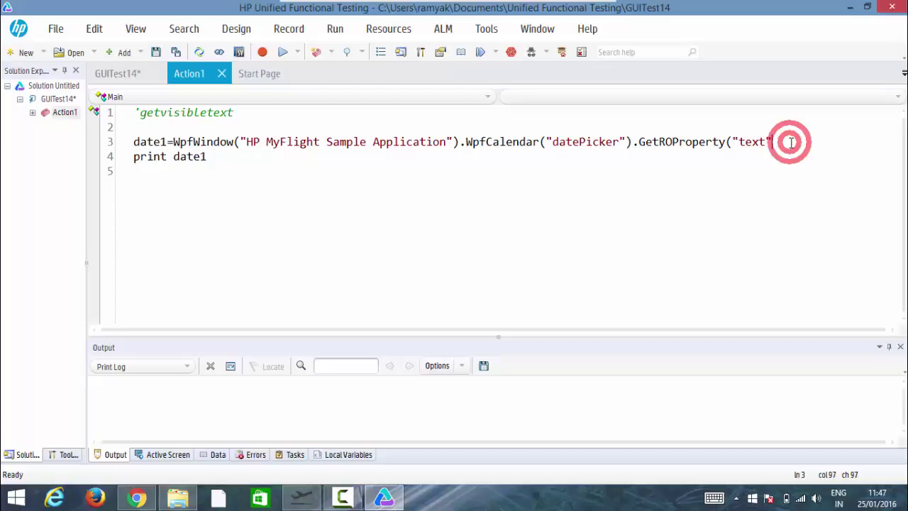
pyautogui.press('BackSpace')
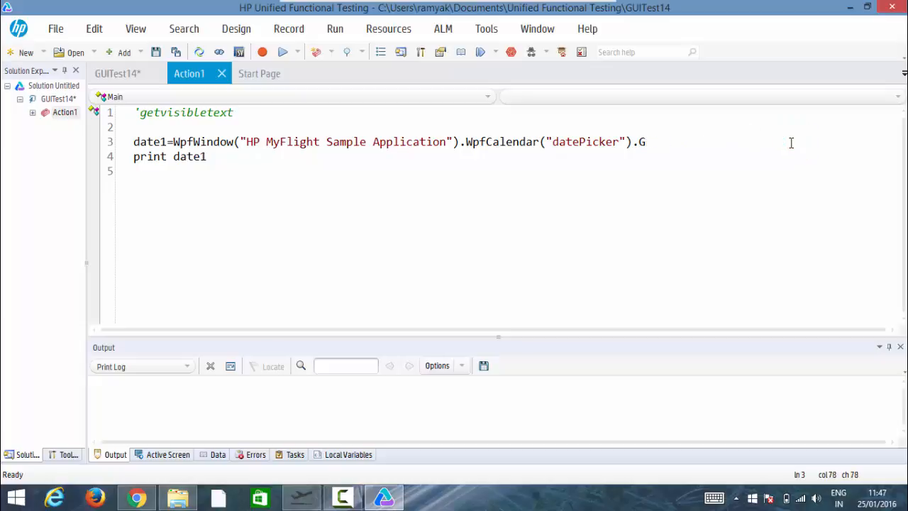
pyautogui.write('t')
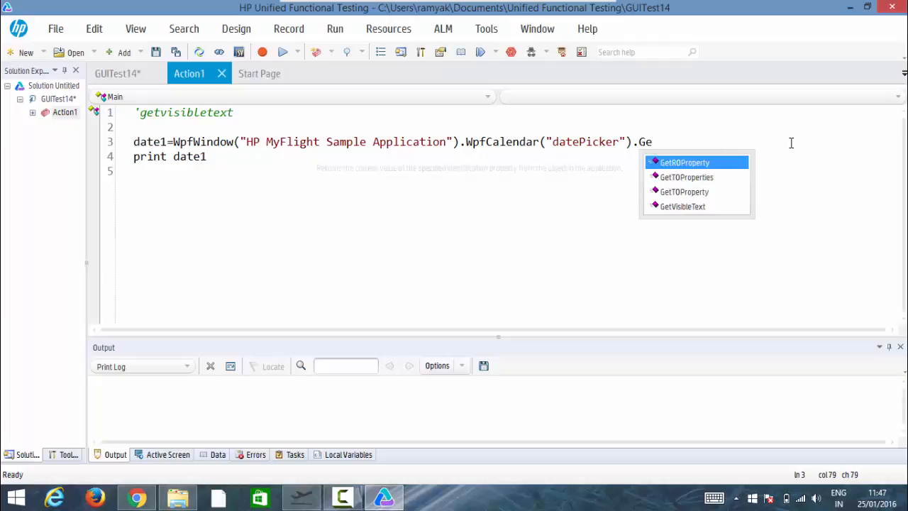
pyautogui.moveTo(706, 216)
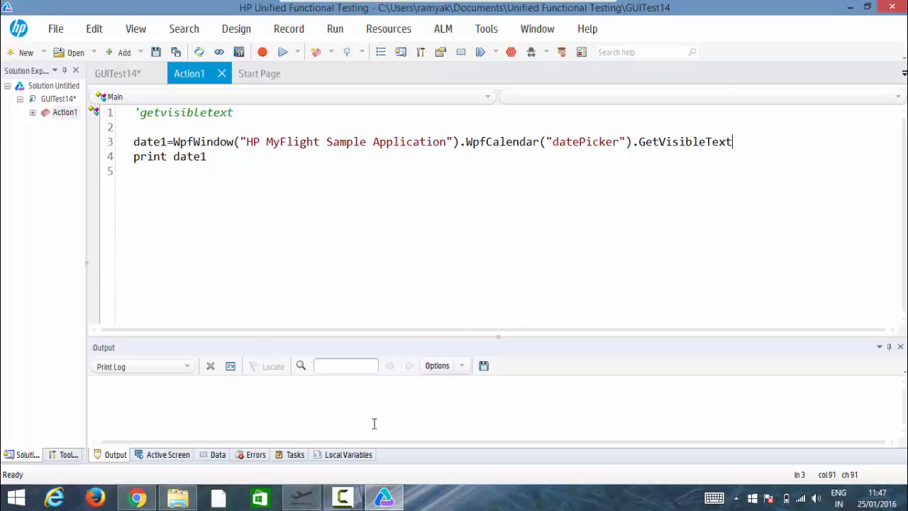
pyautogui.click(301, 496)
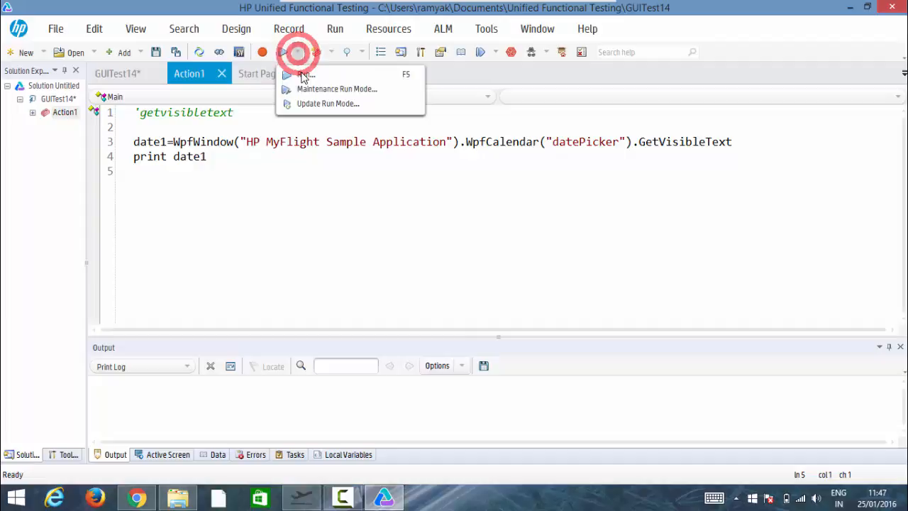
# - Run the test and check that 26/01/2016 appears in the Output pane
pyautogui.click(259, 73)
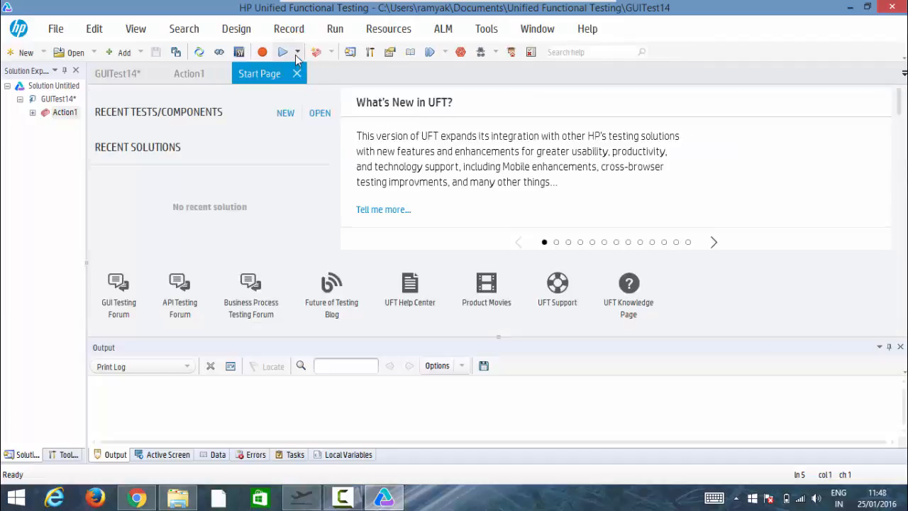
pyautogui.click(188, 73)
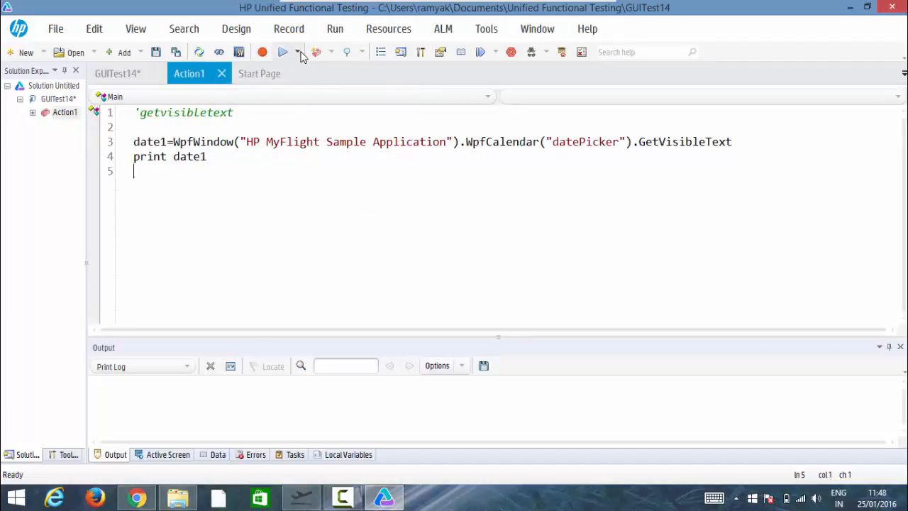
pyautogui.click(301, 52)
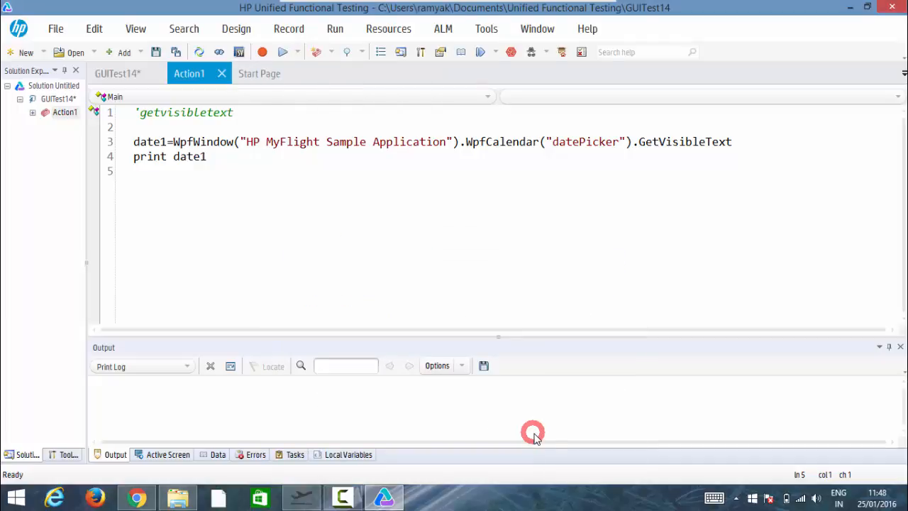
pyautogui.click(217, 454)
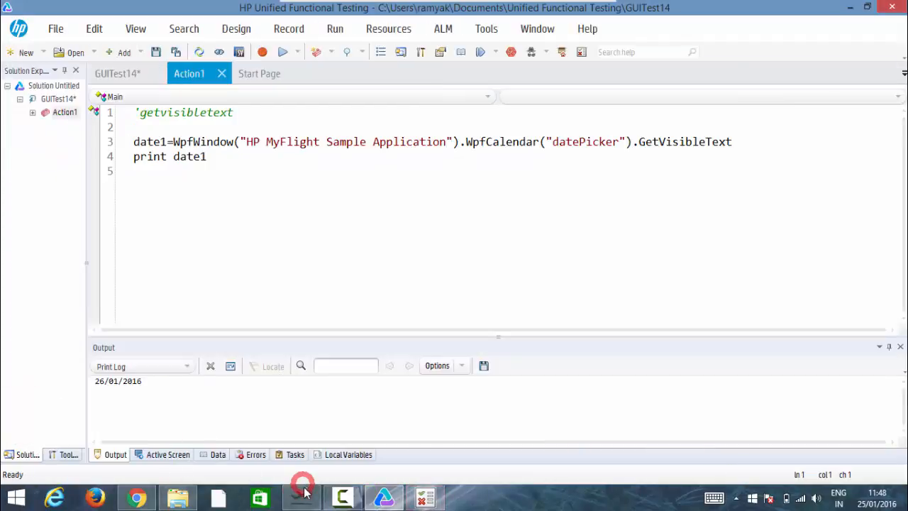
pyautogui.click(302, 497)
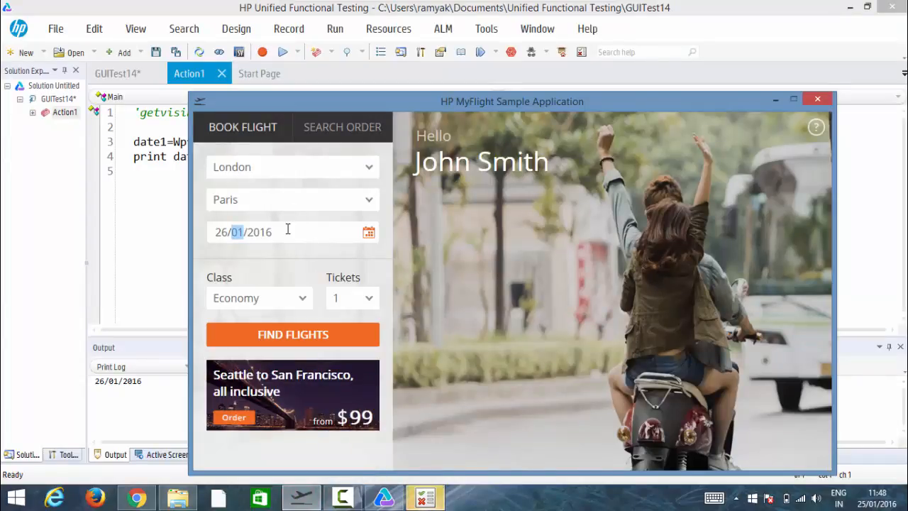
pyautogui.click(293, 334)
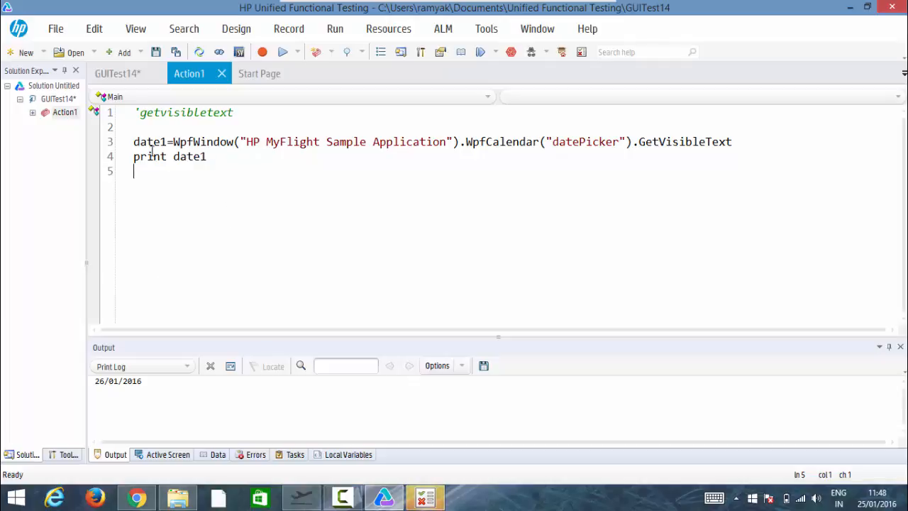
# - Comment out both datePicker lines and open the Object Repository to add image2
pyautogui.click(135, 141)
pyautogui.write("'")
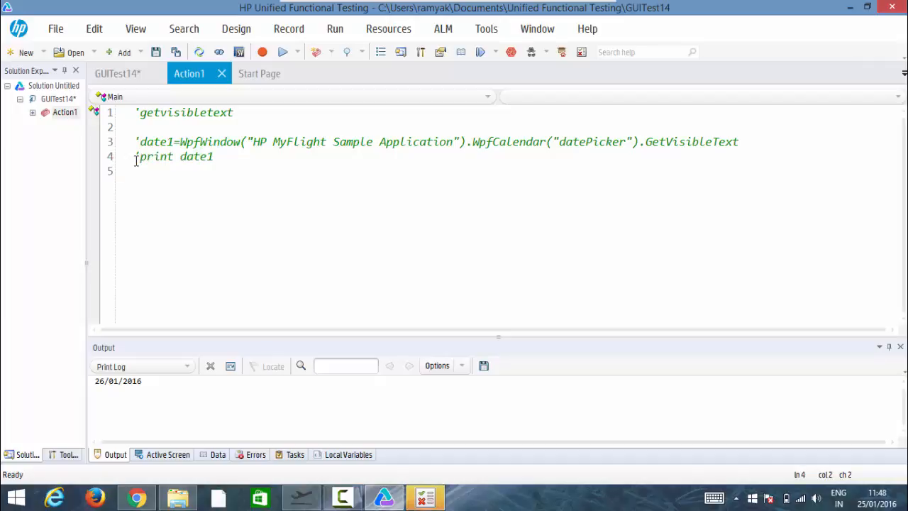
pyautogui.click(300, 498)
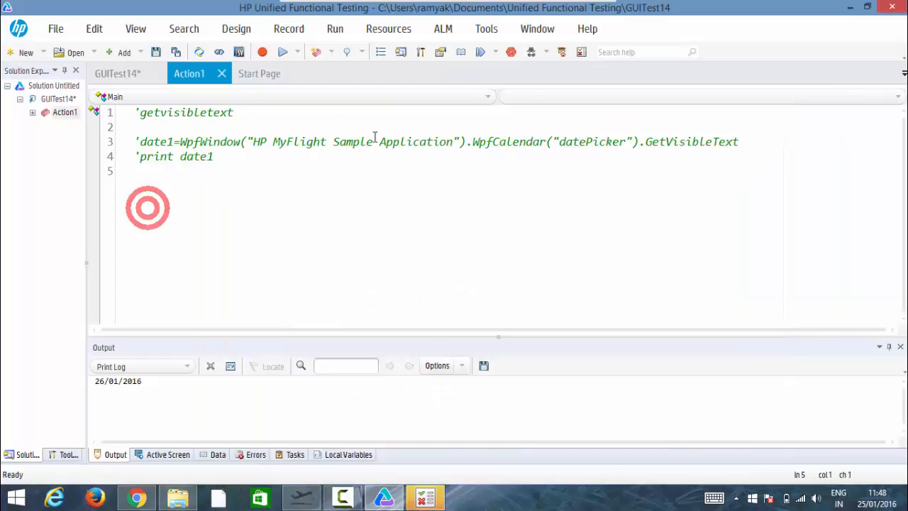
pyautogui.moveTo(563, 52)
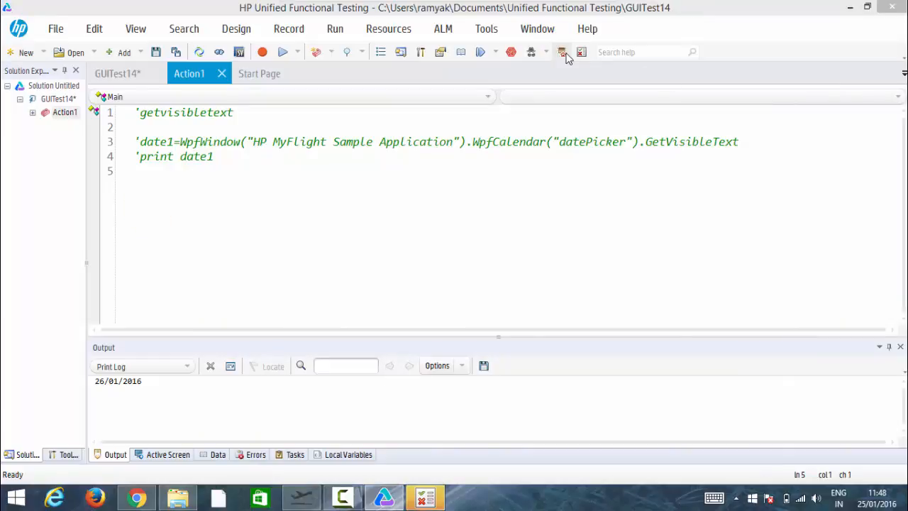
pyautogui.click(561, 51)
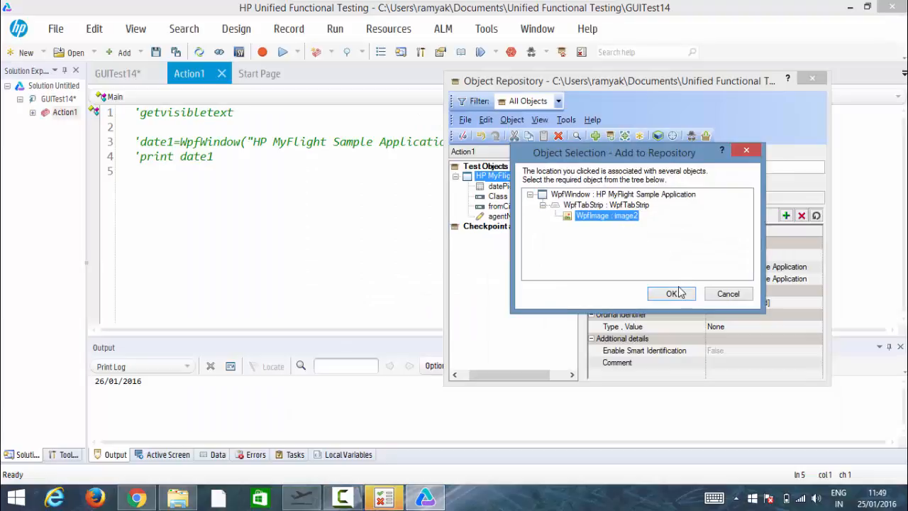
# - Add image2 to the repository and insert it into the script with GetVisibleText
pyautogui.click(671, 293)
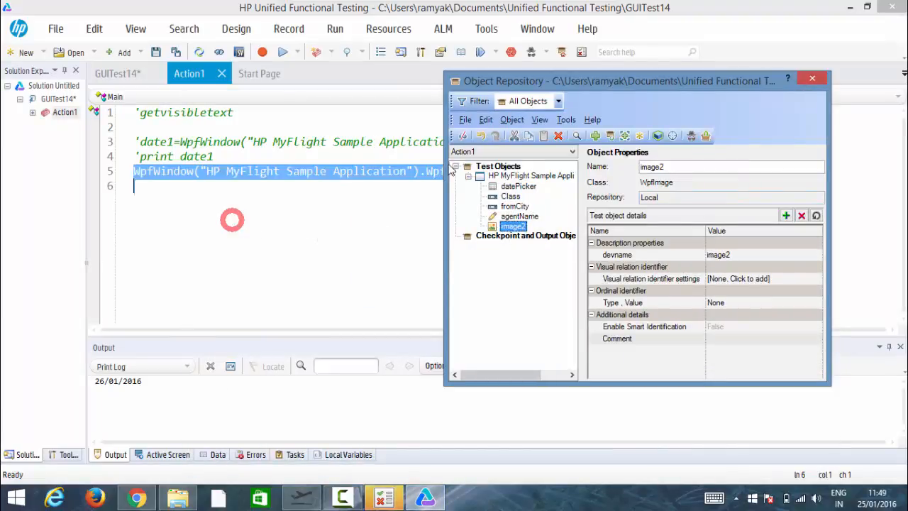
pyautogui.click(813, 81)
pyautogui.write('.Cli')
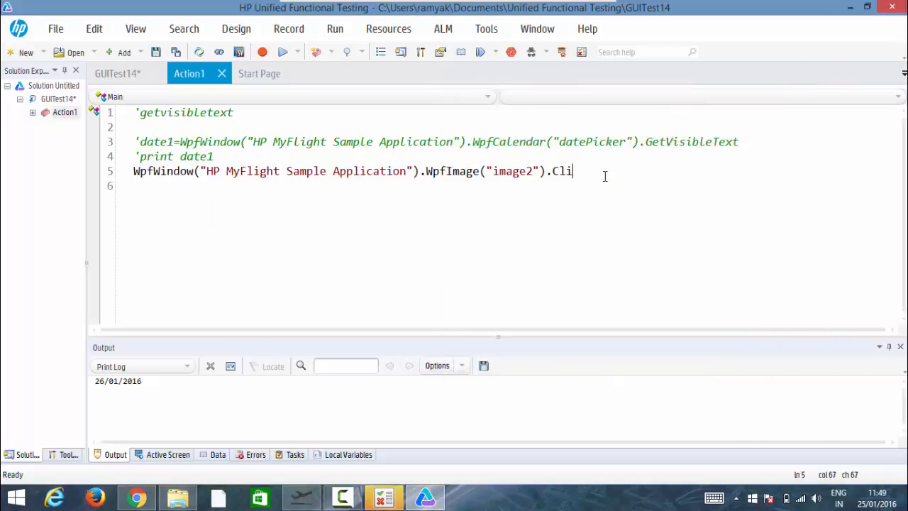
pyautogui.write('get')
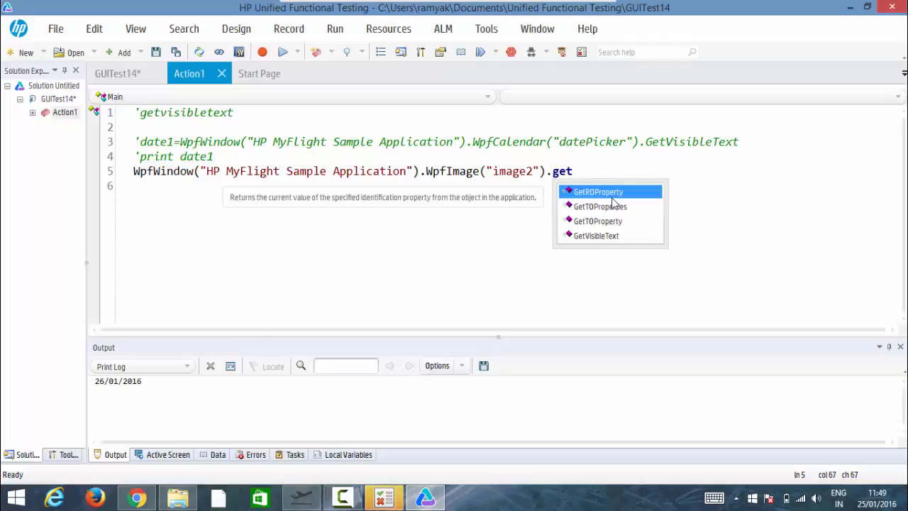
pyautogui.doubleClick(596, 236)
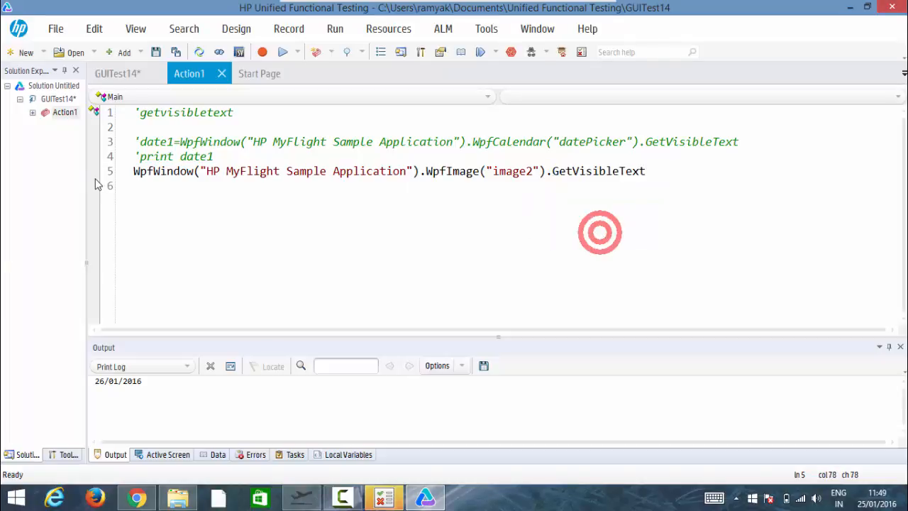
# - Assign image2's visible text to imgtext and add a print imgtext line
pyautogui.click(136, 171)
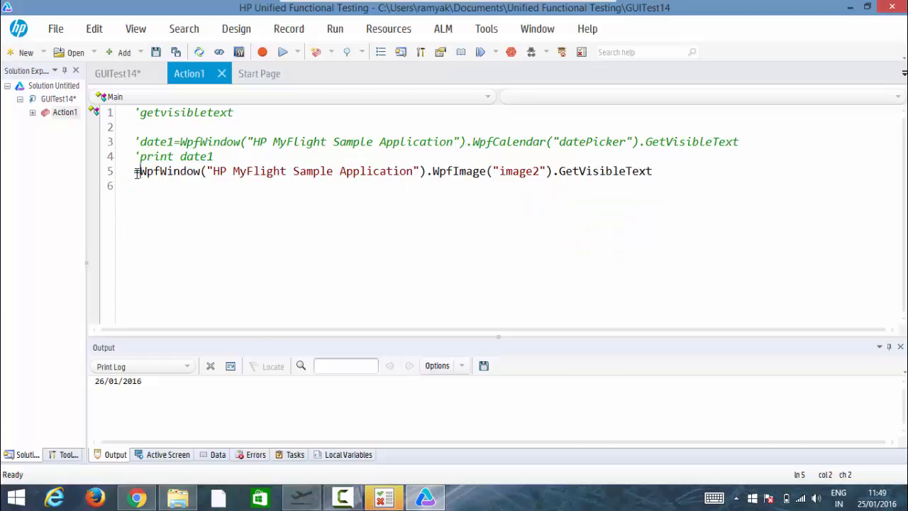
pyautogui.write('img=')
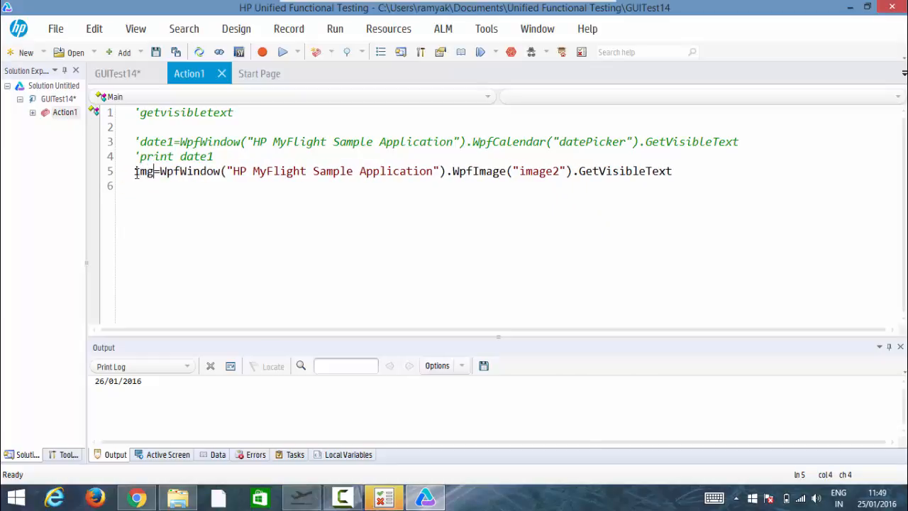
pyautogui.write('text')
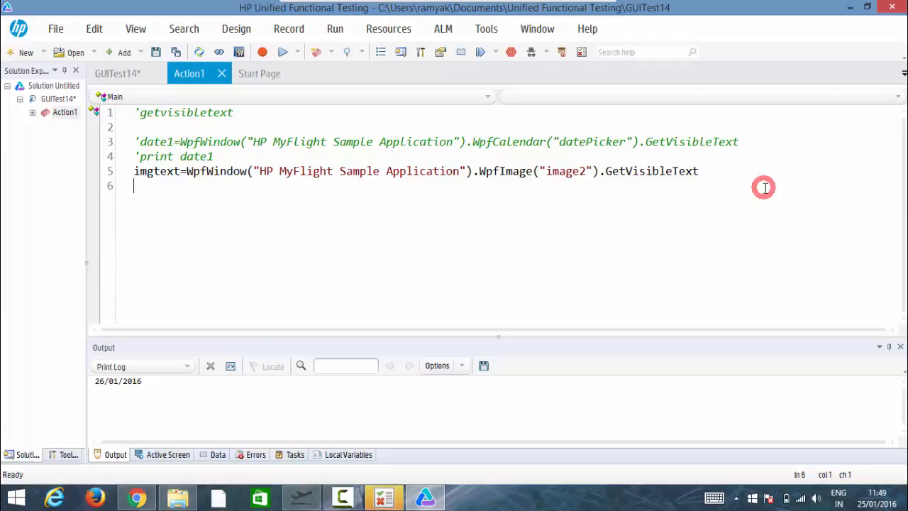
pyautogui.write('print')
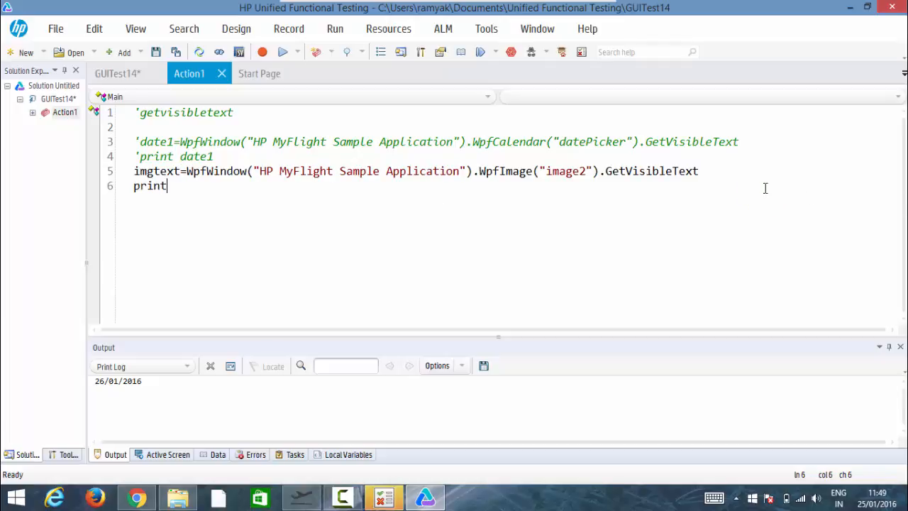
pyautogui.write('imgt')
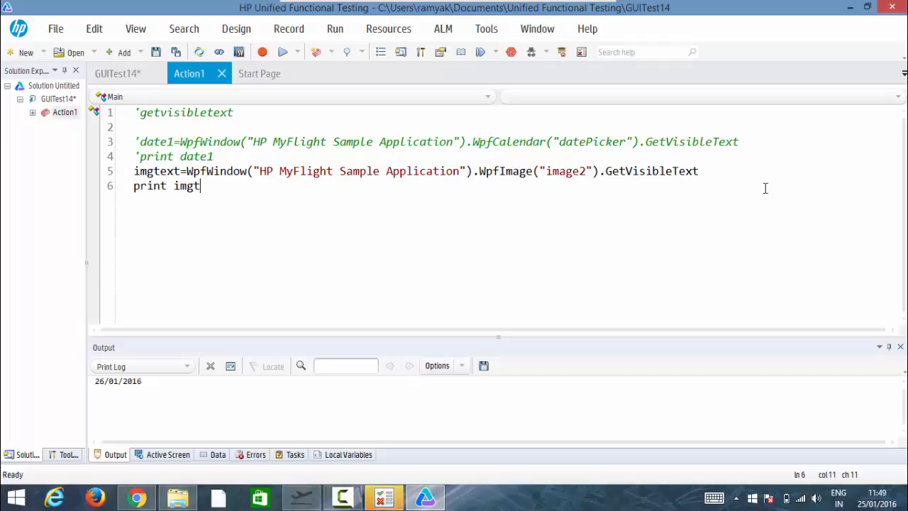
pyautogui.write('ext')
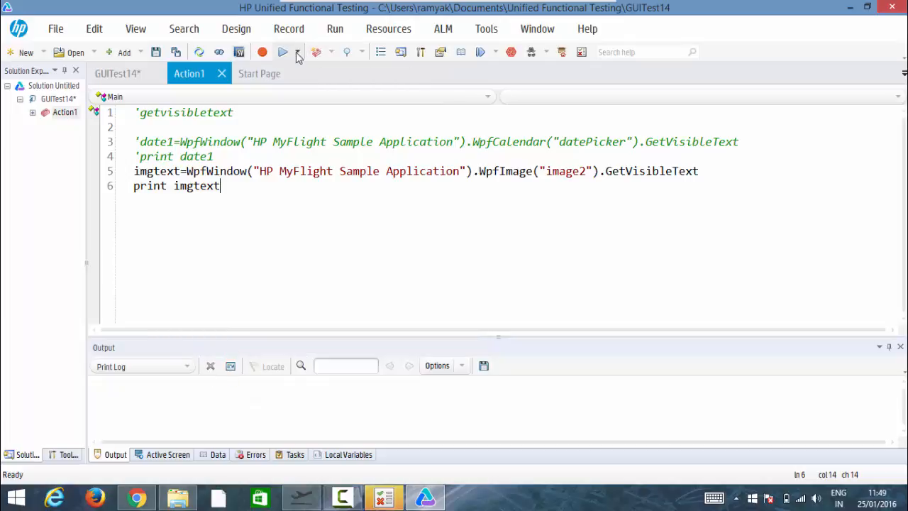
# - Run the image2 GetVisibleText test from the Run dropdown and return to the empty Output pane
pyautogui.click(298, 52)
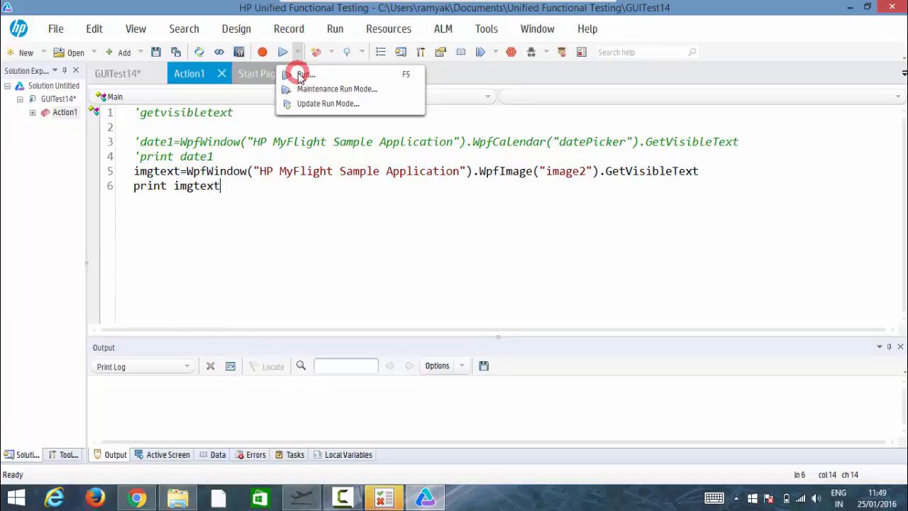
pyautogui.click(297, 73)
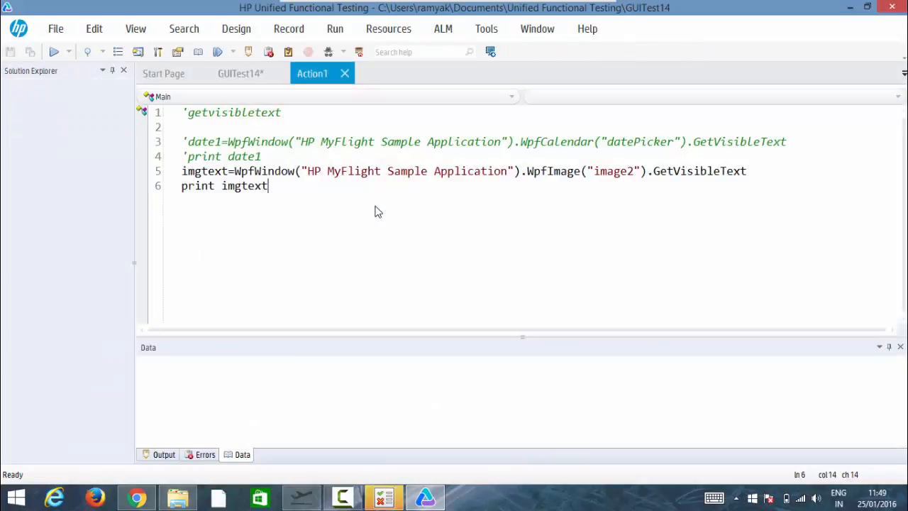
pyautogui.click(51, 51)
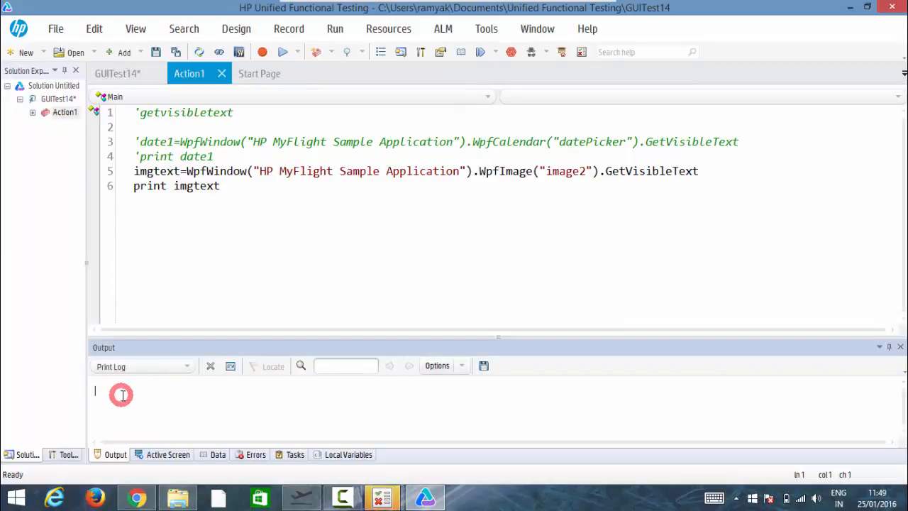
pyautogui.click(342, 496)
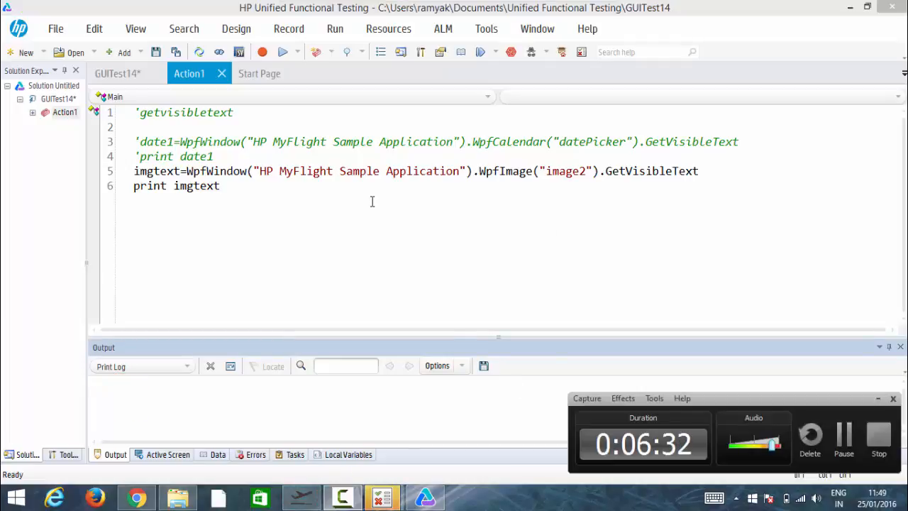
pyautogui.moveTo(359, 205)
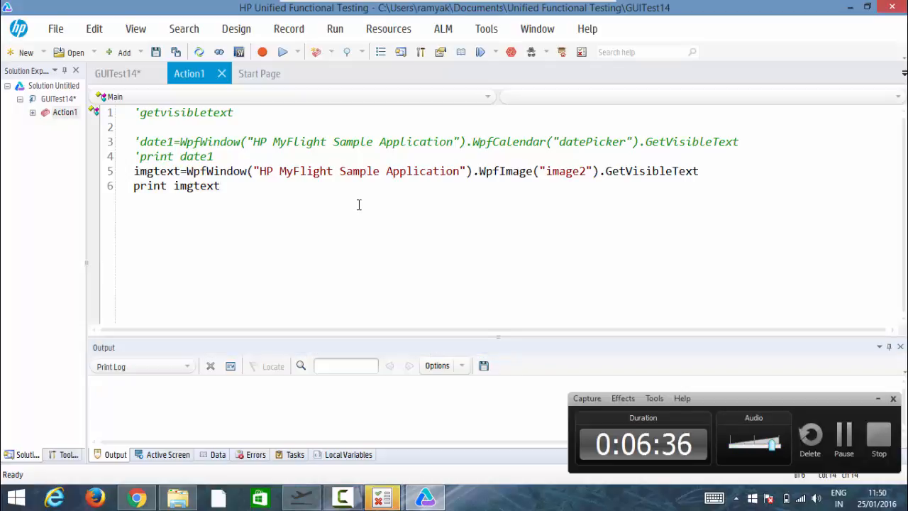
pyautogui.moveTo(878, 376)
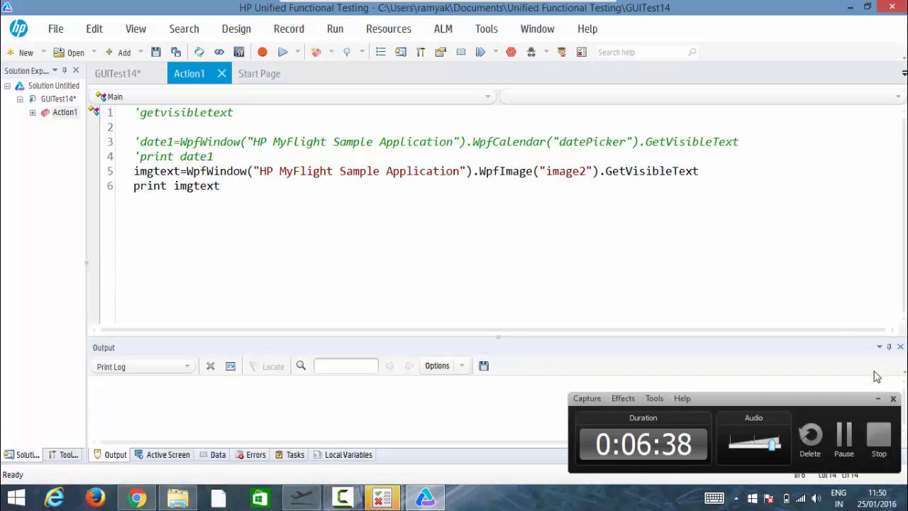